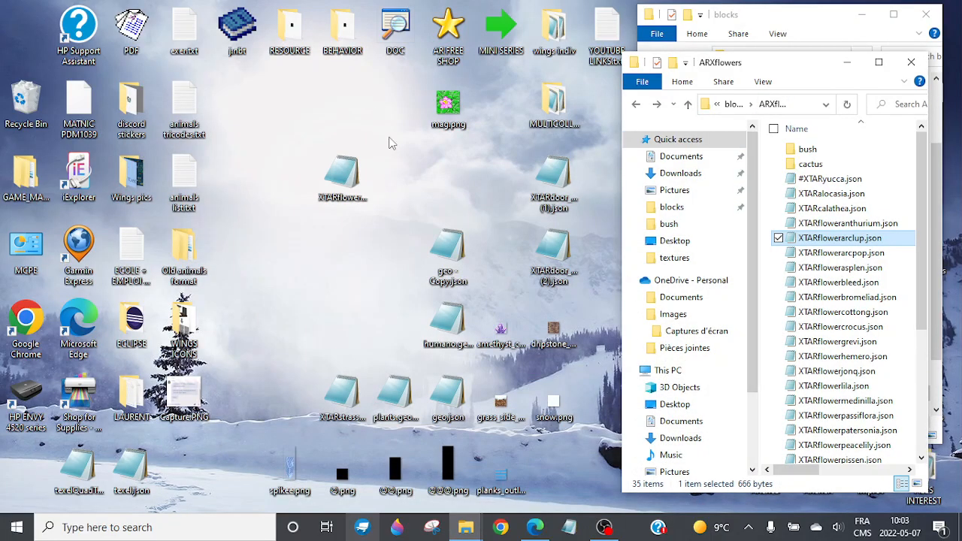
pyautogui.moveTo(418, 162)
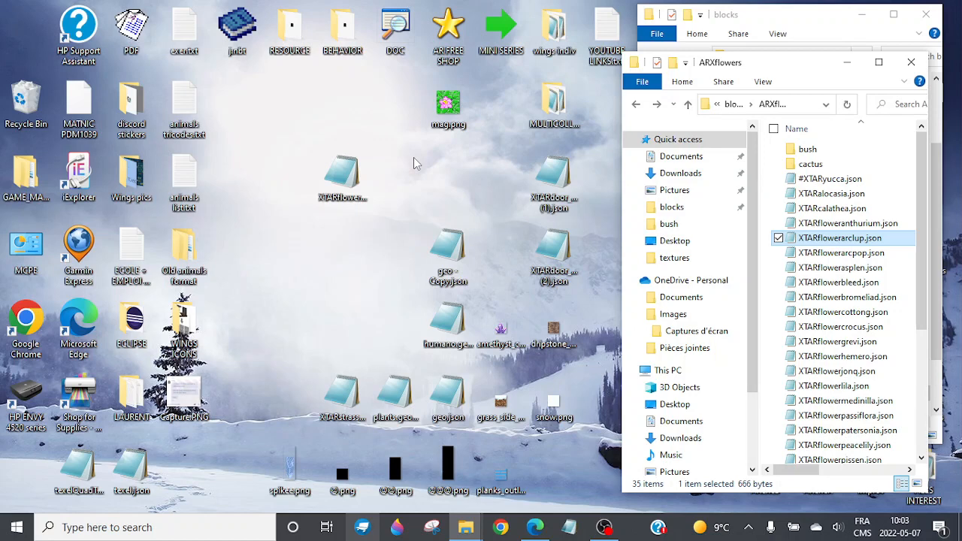
pyautogui.moveTo(457, 227)
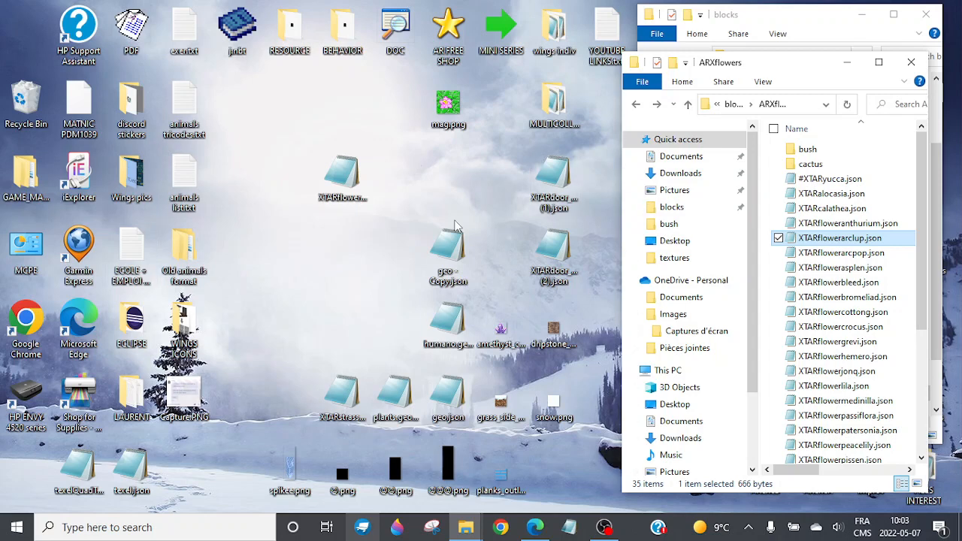
pyautogui.moveTo(444, 189)
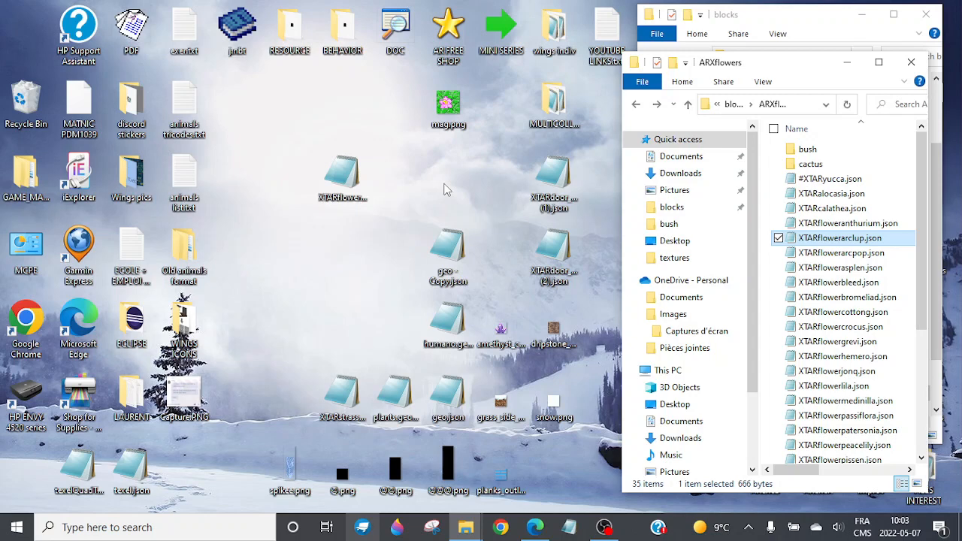
pyautogui.moveTo(375, 273)
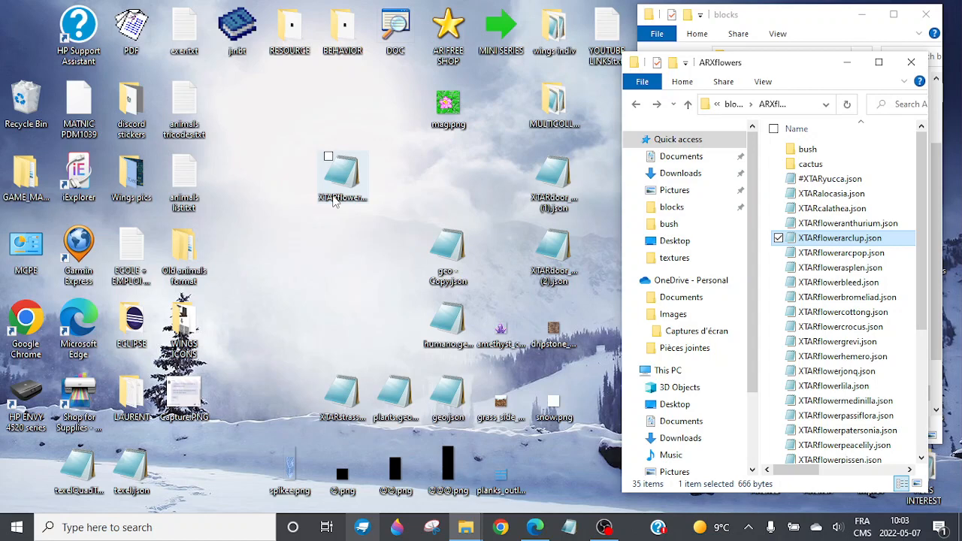
# Browse the ARXflowers folder of flower block JSON files and scroll through its contents.
pyautogui.click(330, 233)
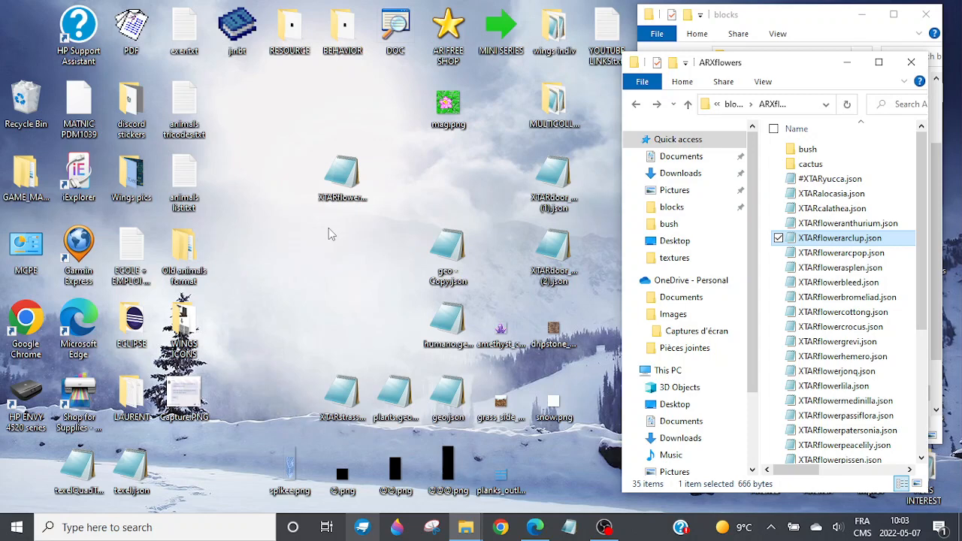
pyautogui.moveTo(448, 185)
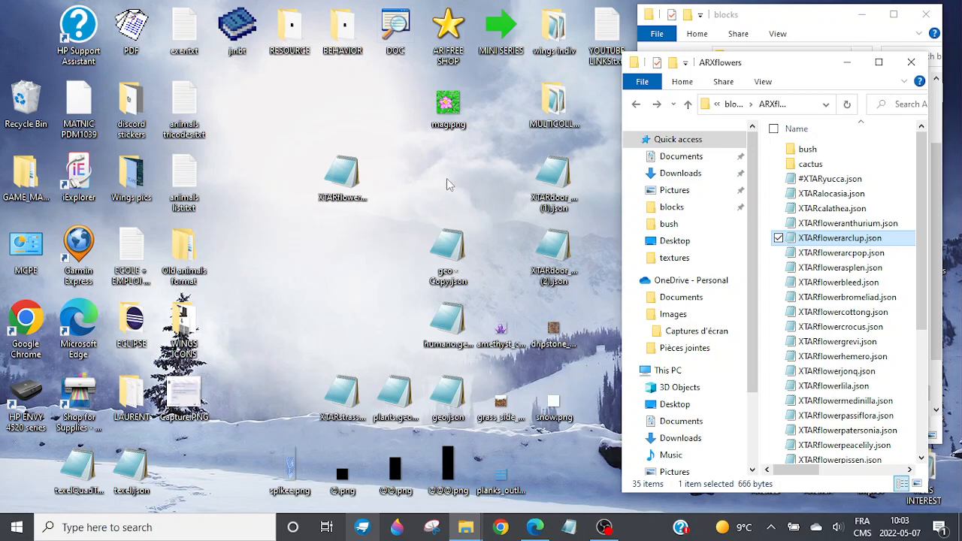
pyautogui.moveTo(439, 168)
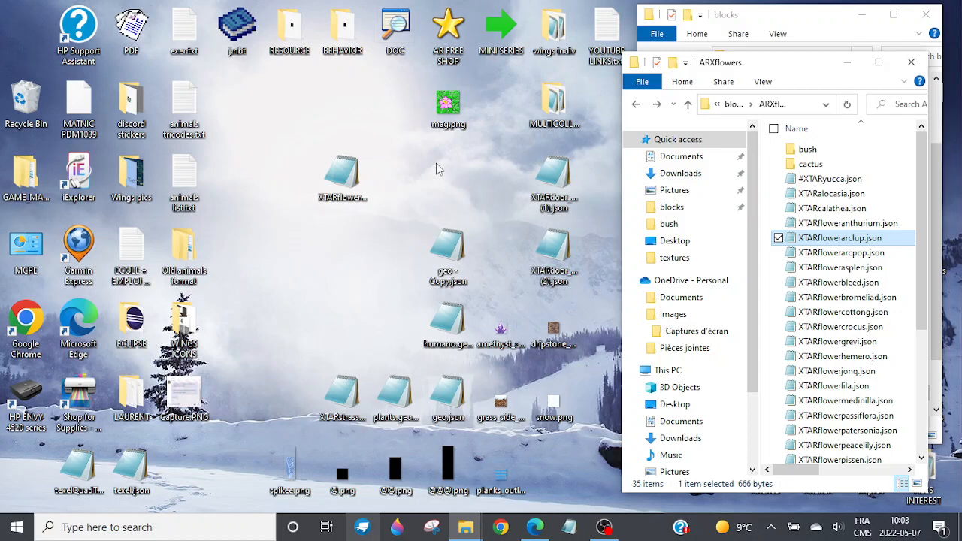
pyautogui.moveTo(383, 269)
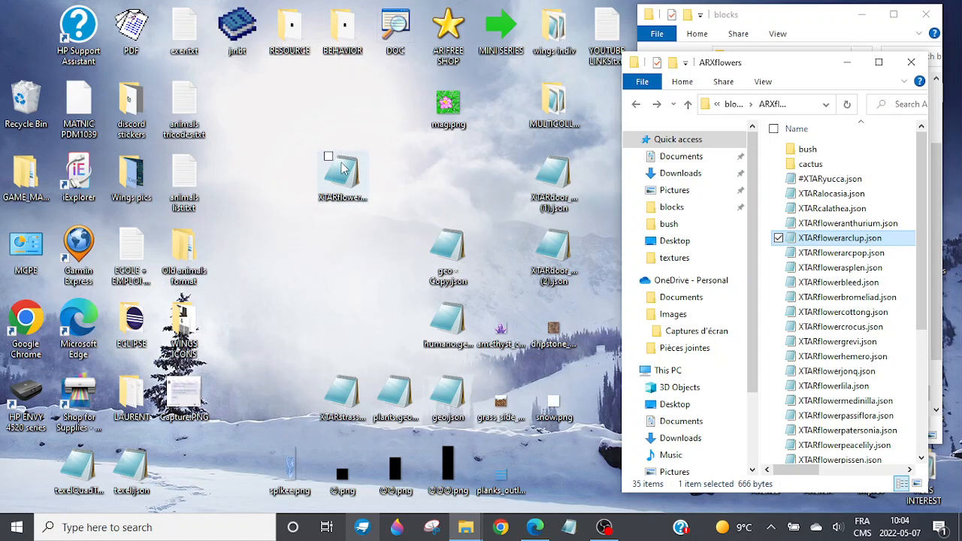
pyautogui.click(342, 173)
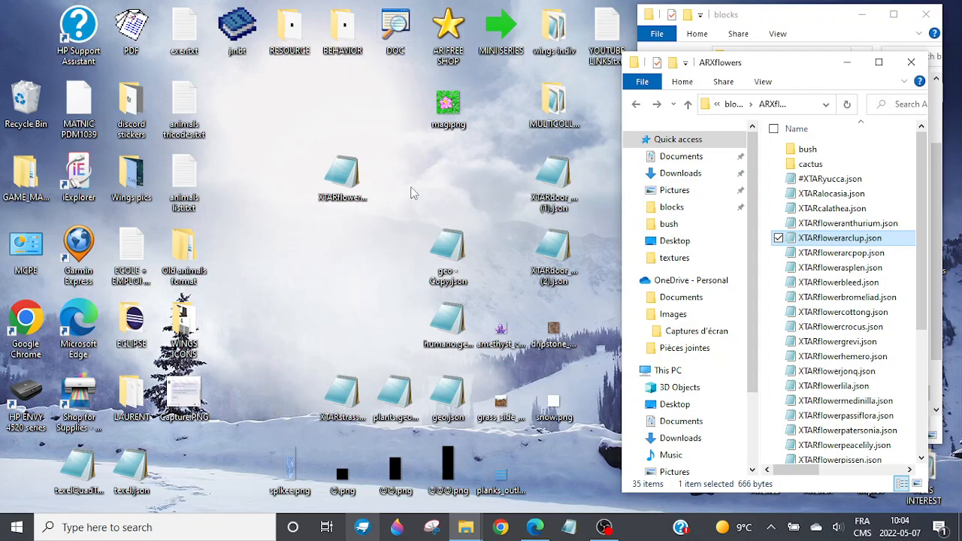
pyautogui.moveTo(508, 144)
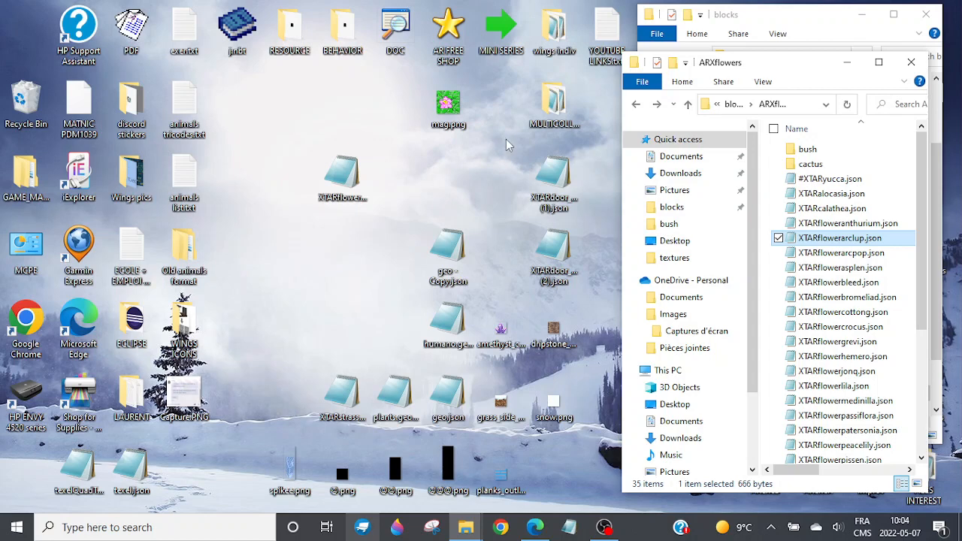
pyautogui.moveTo(503, 257)
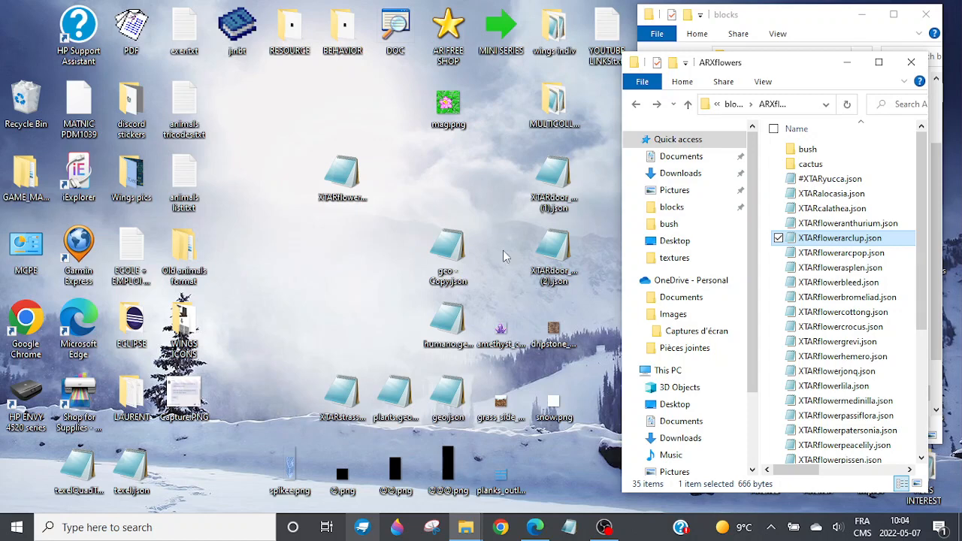
pyautogui.moveTo(472, 154)
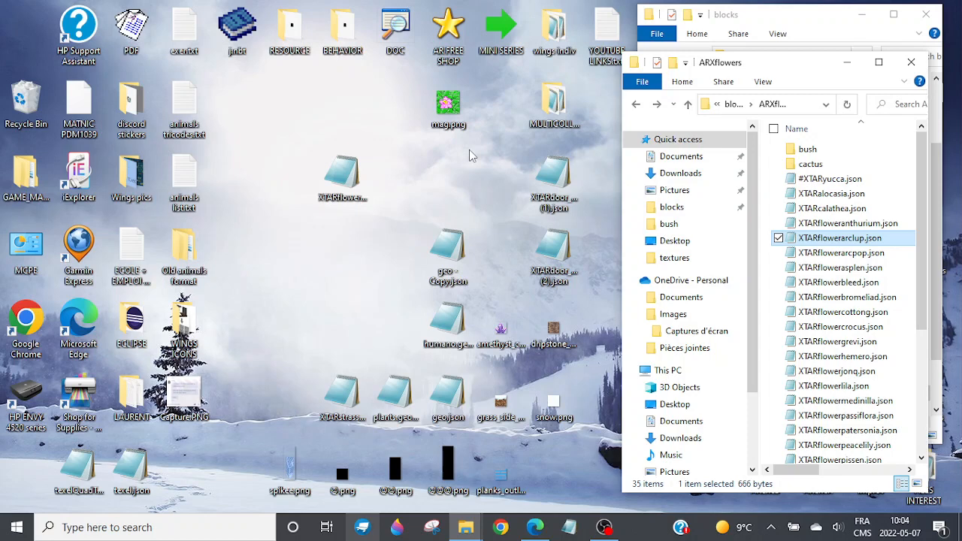
pyautogui.moveTo(361, 231)
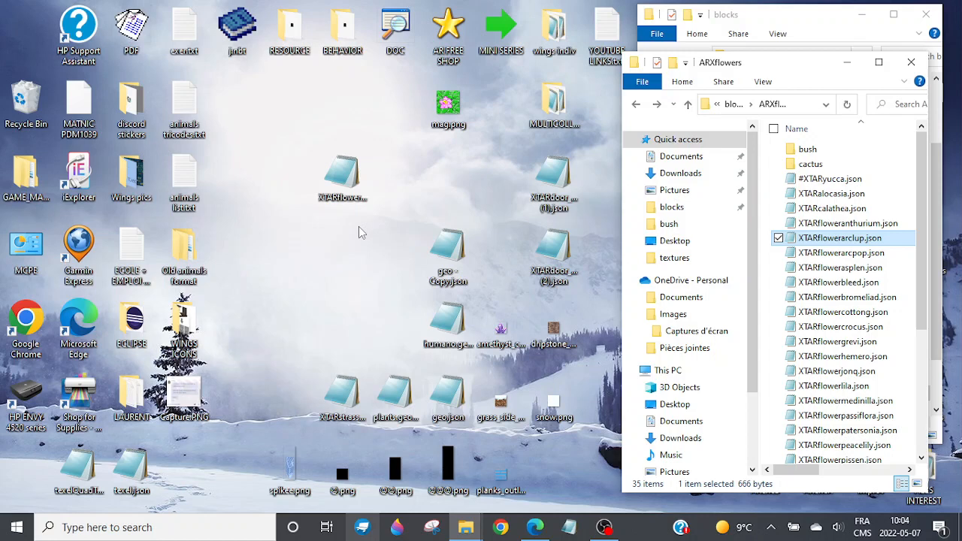
pyautogui.moveTo(508, 165)
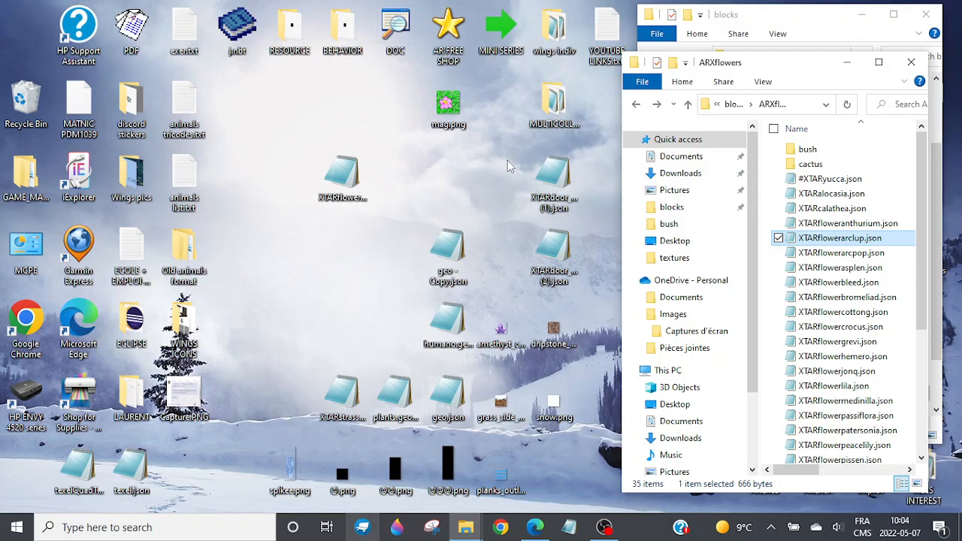
pyautogui.moveTo(473, 183)
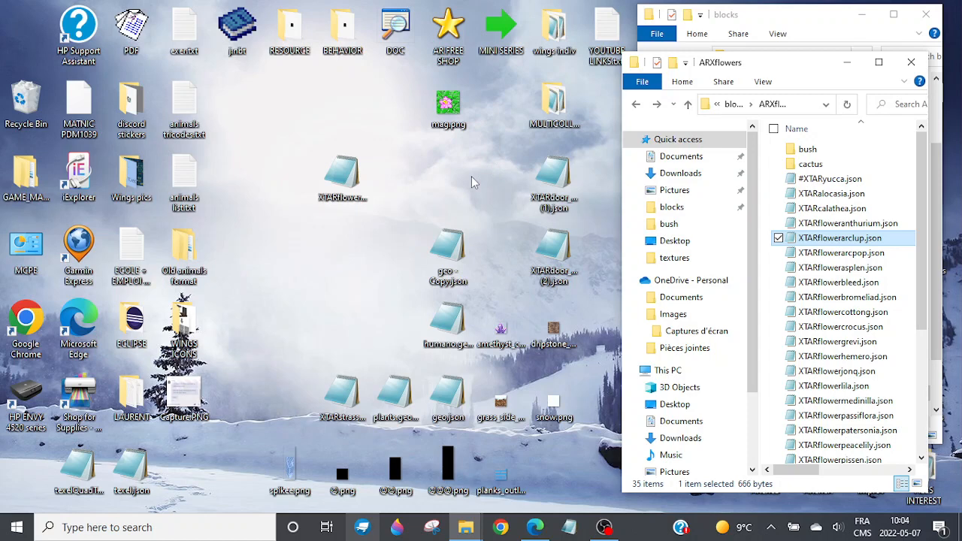
pyautogui.moveTo(418, 171)
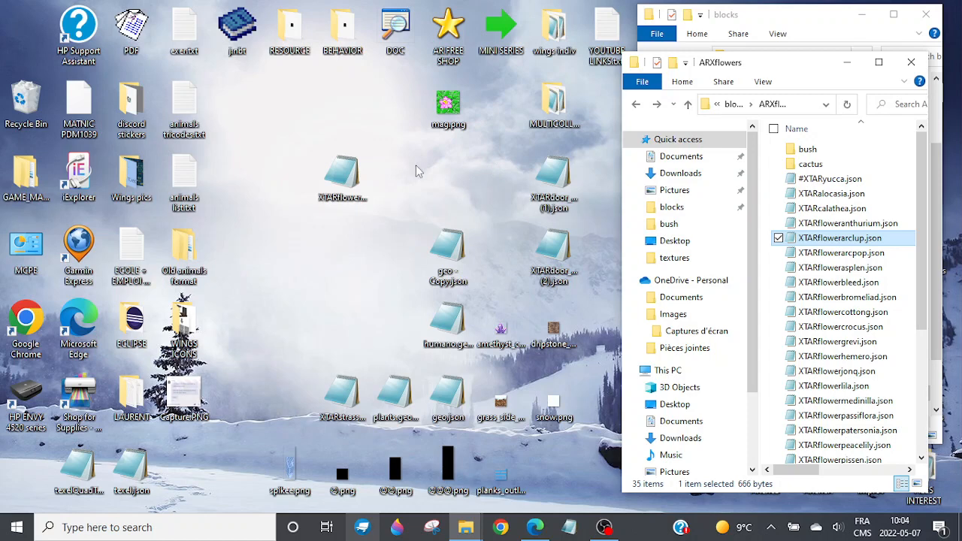
pyautogui.moveTo(481, 177)
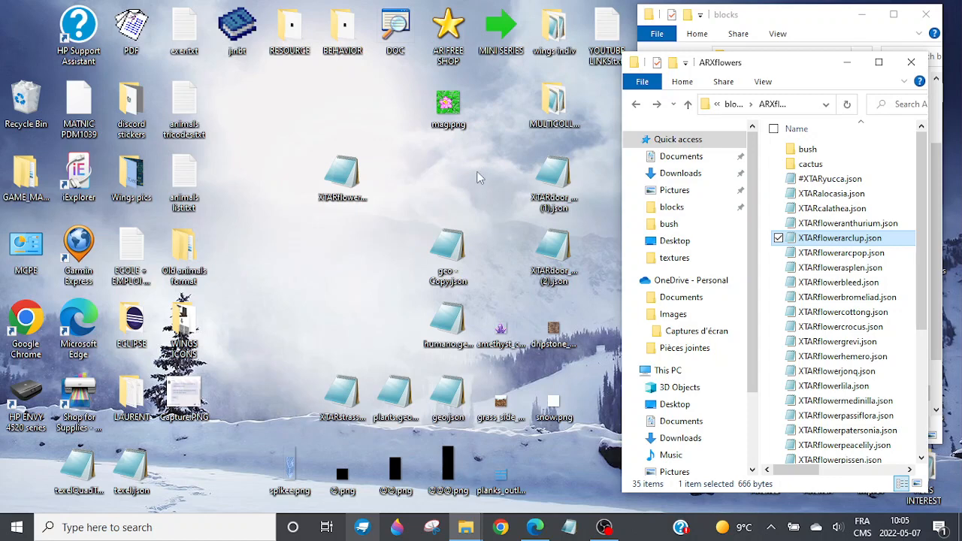
pyautogui.moveTo(385, 219)
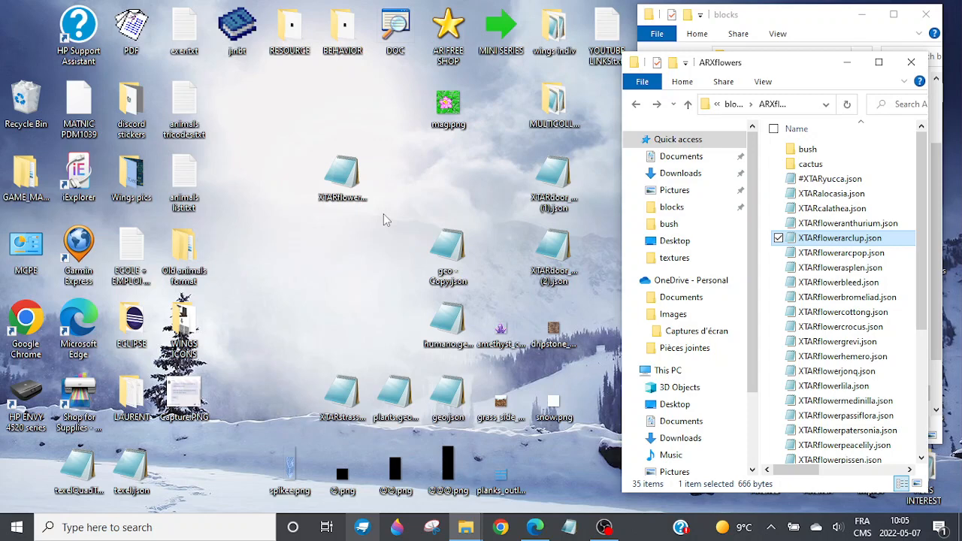
pyautogui.moveTo(442, 186)
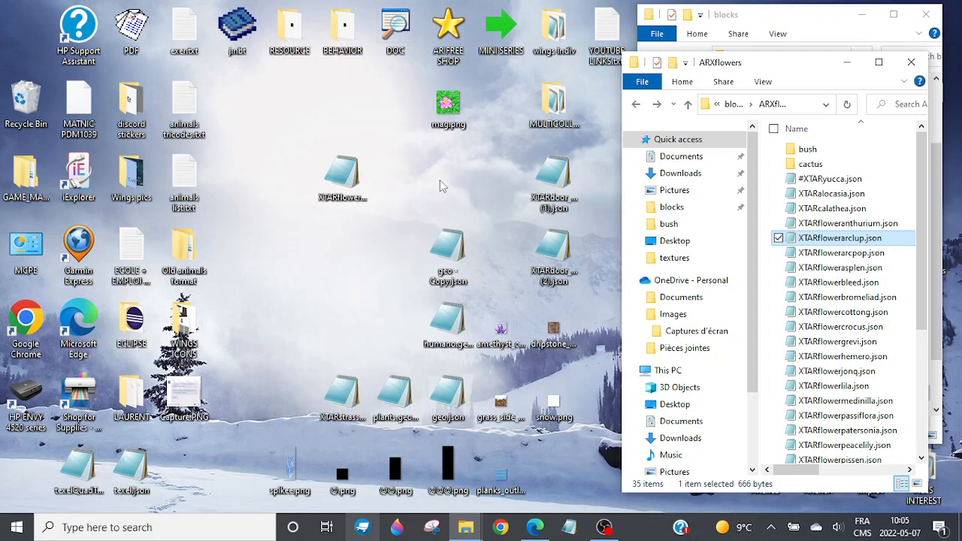
pyautogui.moveTo(484, 167)
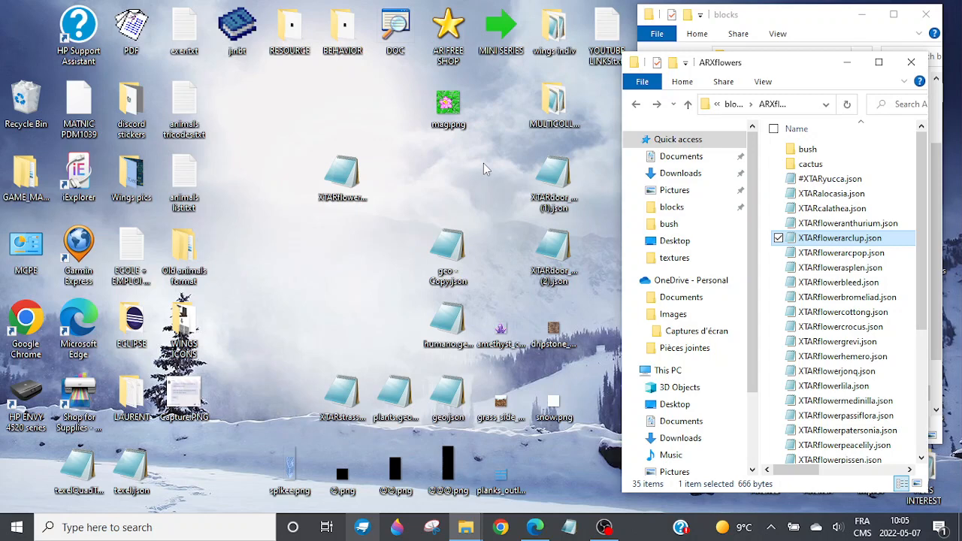
pyautogui.moveTo(440, 201)
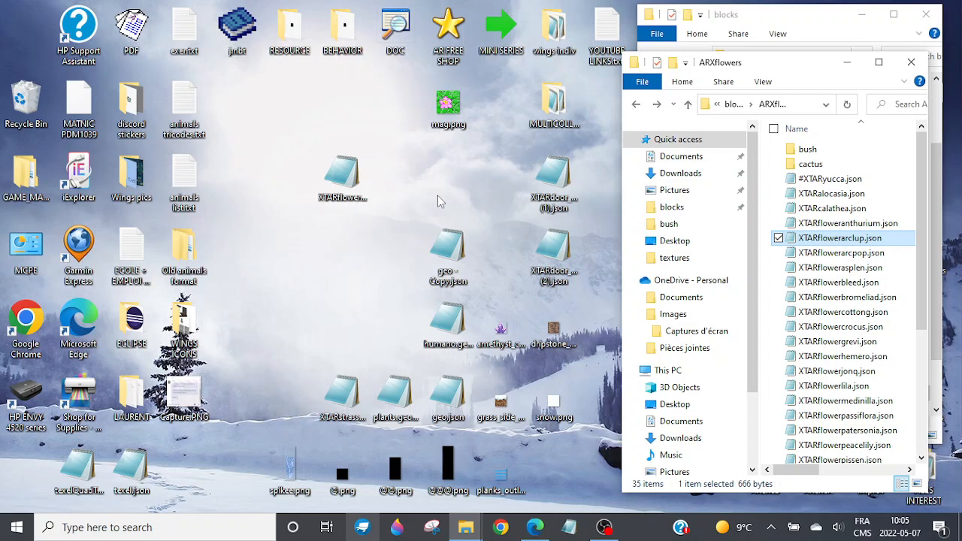
pyautogui.moveTo(473, 218)
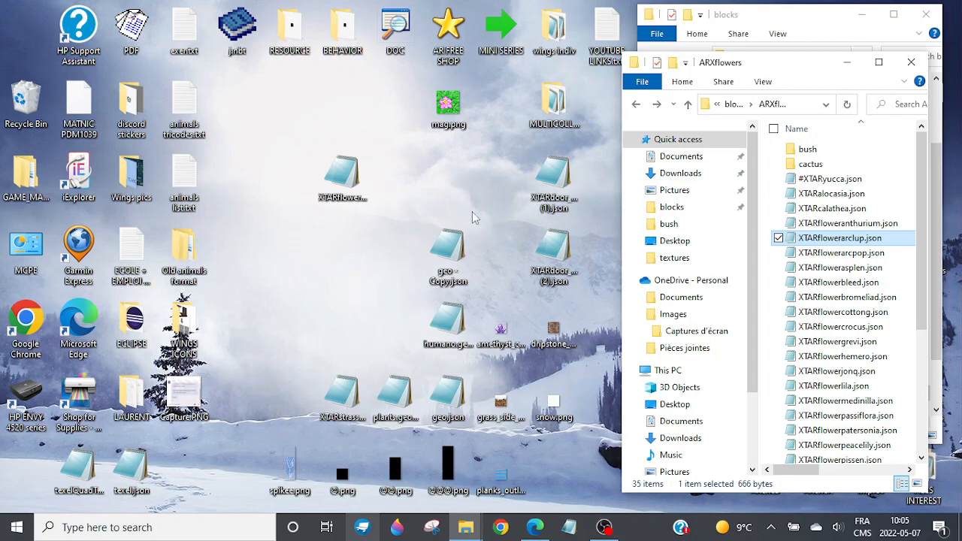
pyautogui.moveTo(508, 234)
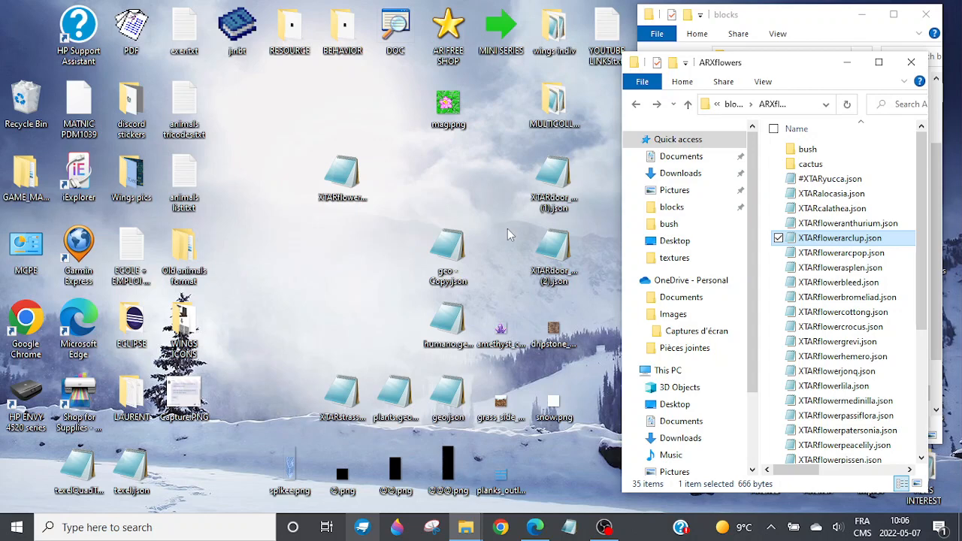
pyautogui.moveTo(523, 301)
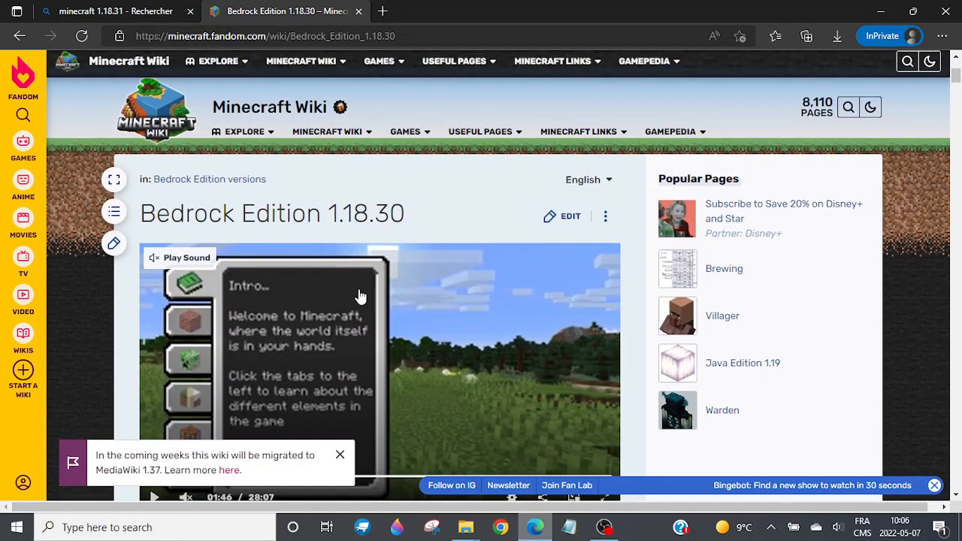
pyautogui.scroll(-3)
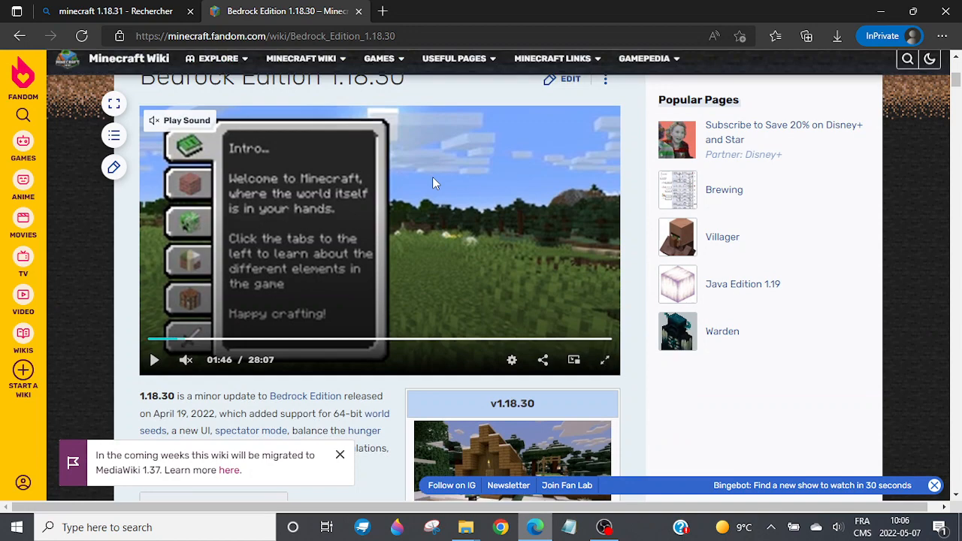
pyautogui.scroll(-3)
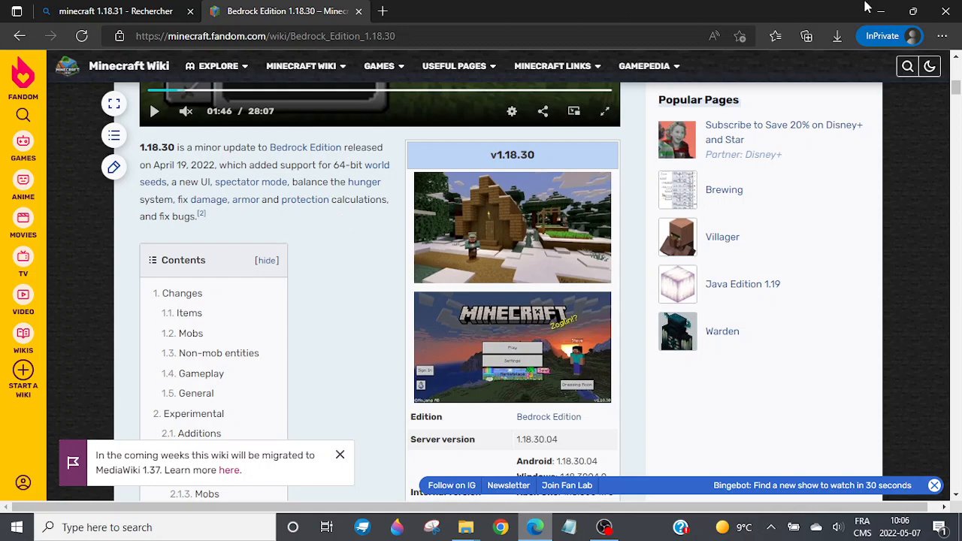
pyautogui.moveTo(879, 9)
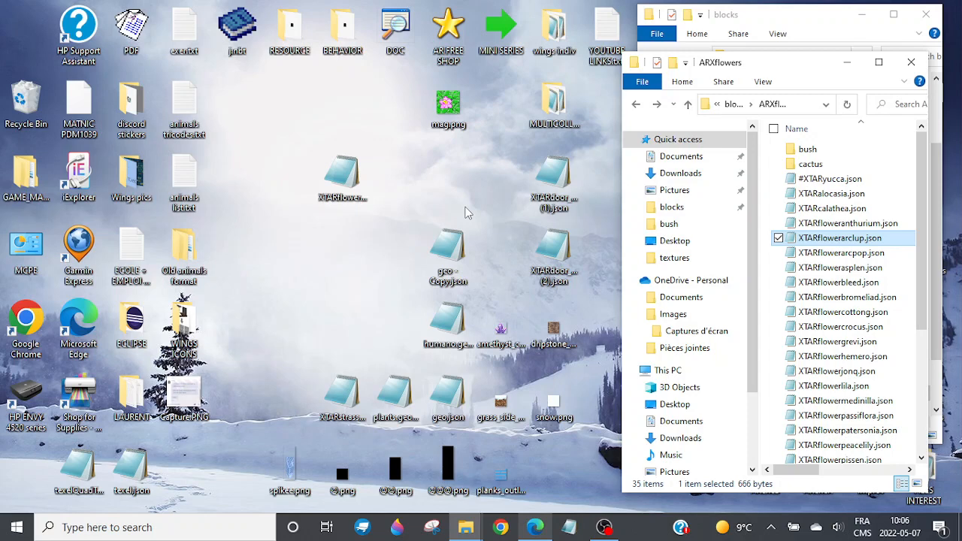
pyautogui.moveTo(439, 186)
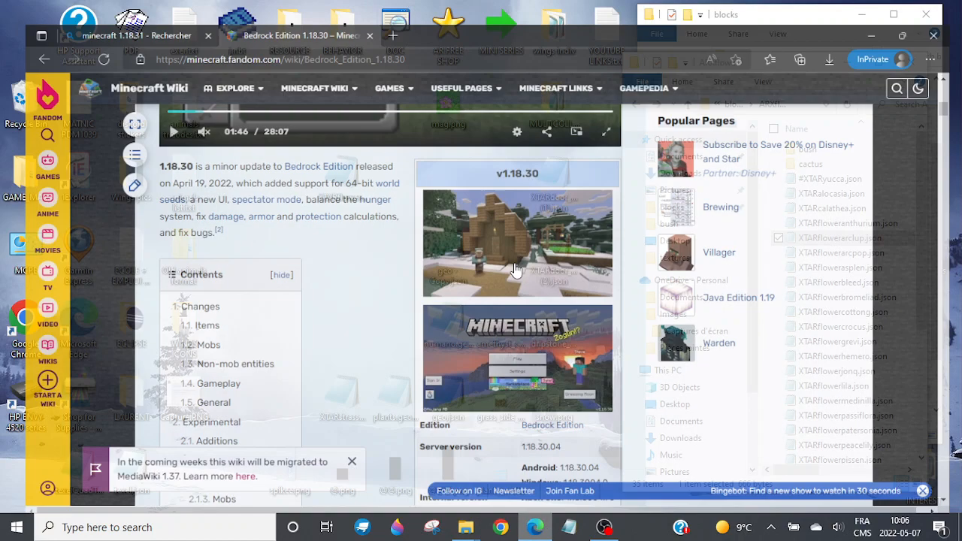
# In a new tab, run a Bing search for 'mojang jira bug' and reach Mojang's bug tracker.
pyautogui.click(393, 36)
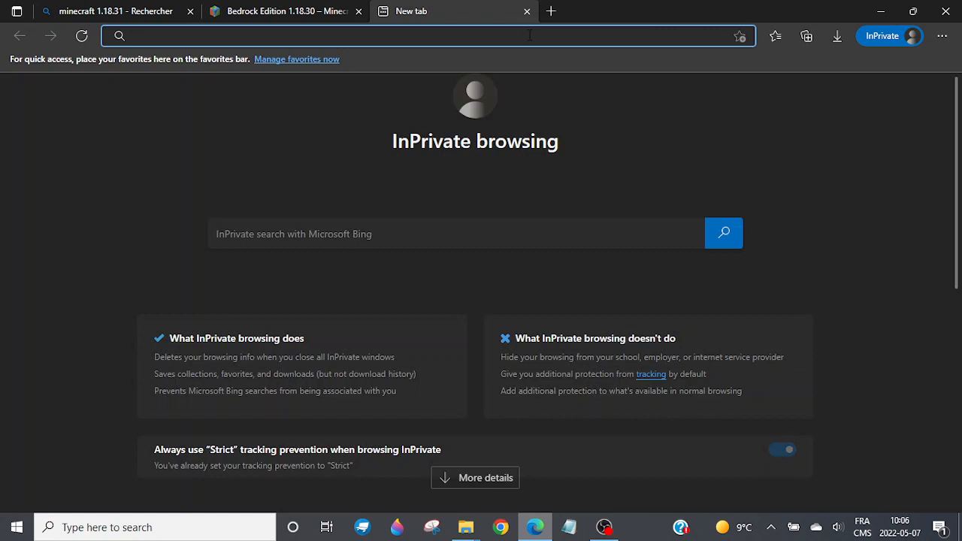
pyautogui.write('mo')
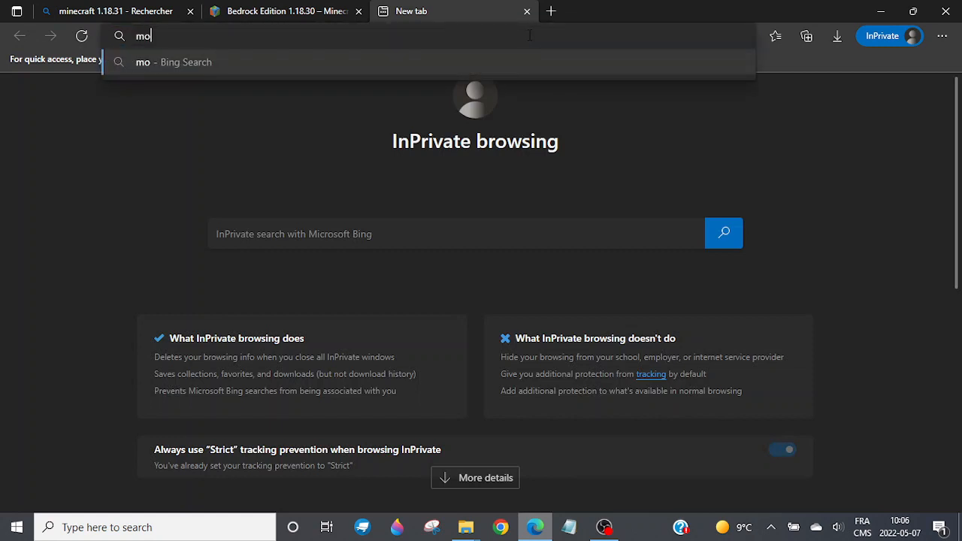
pyautogui.write('jang ji')
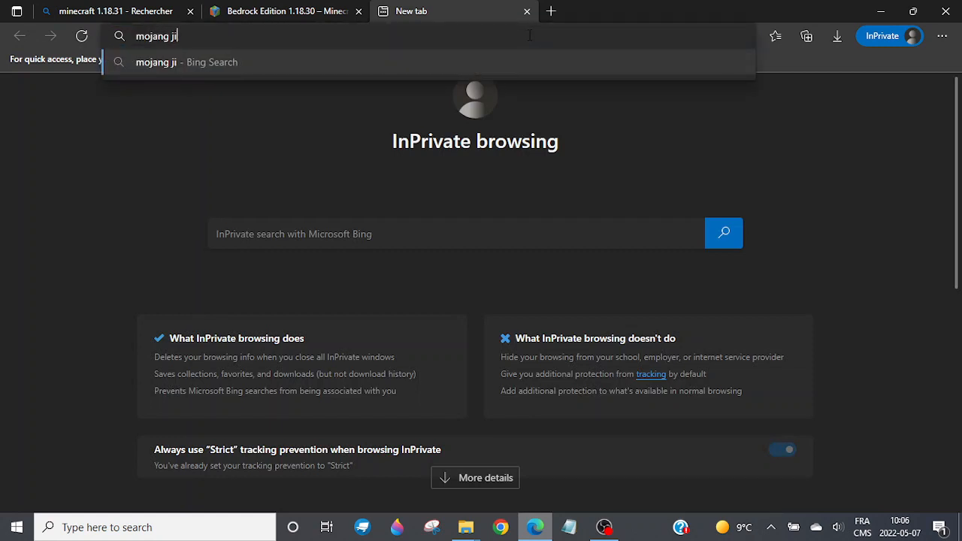
pyautogui.press('Return')
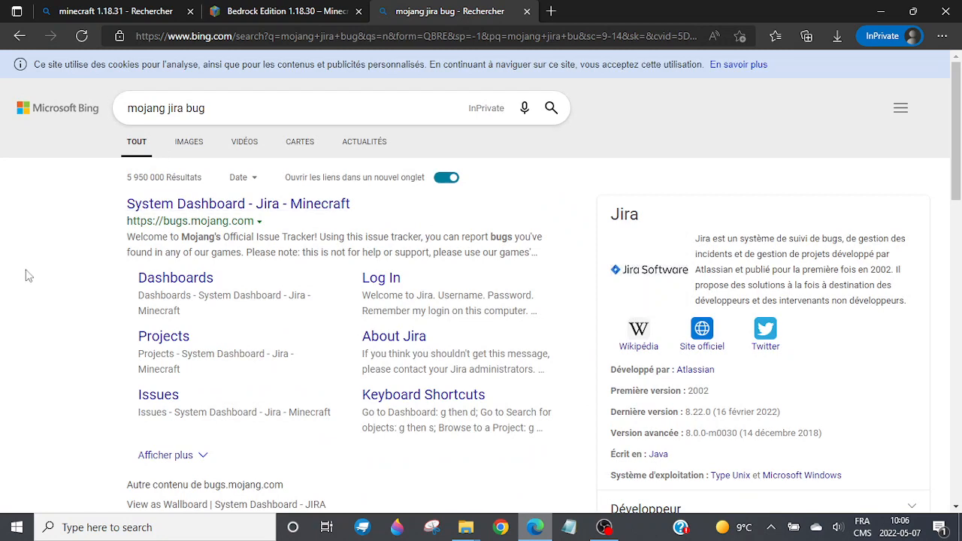
pyautogui.scroll(-3)
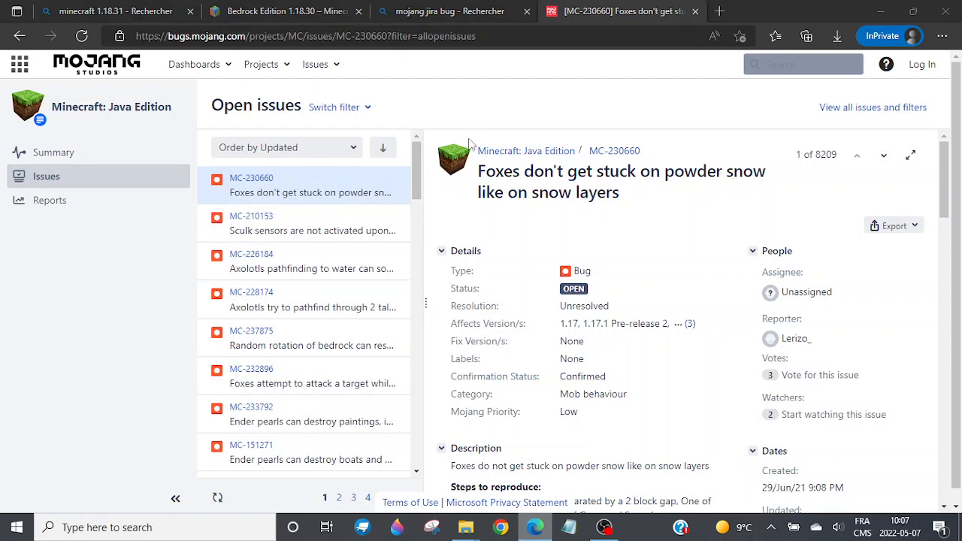
pyautogui.moveTo(354, 226)
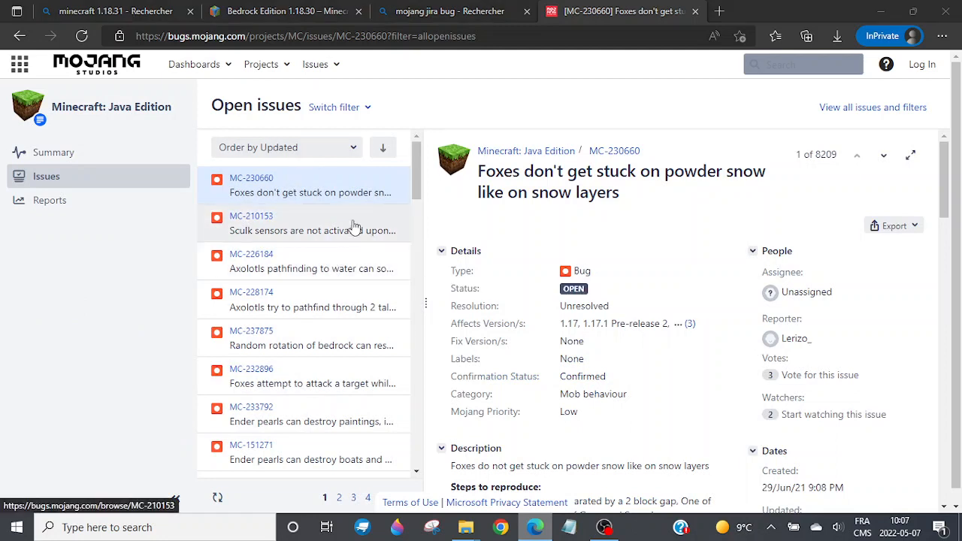
pyautogui.moveTo(378, 249)
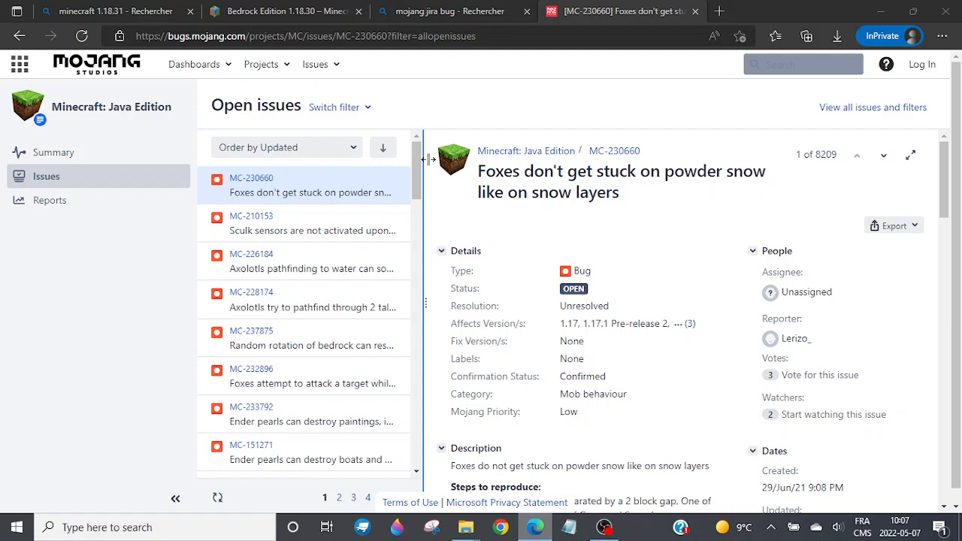
pyautogui.moveTo(622, 98)
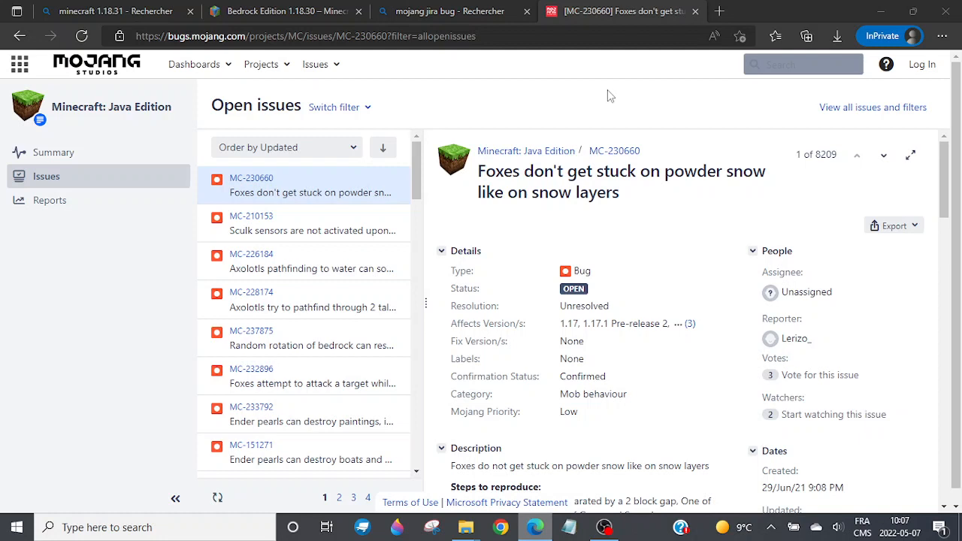
pyautogui.moveTo(457, 58)
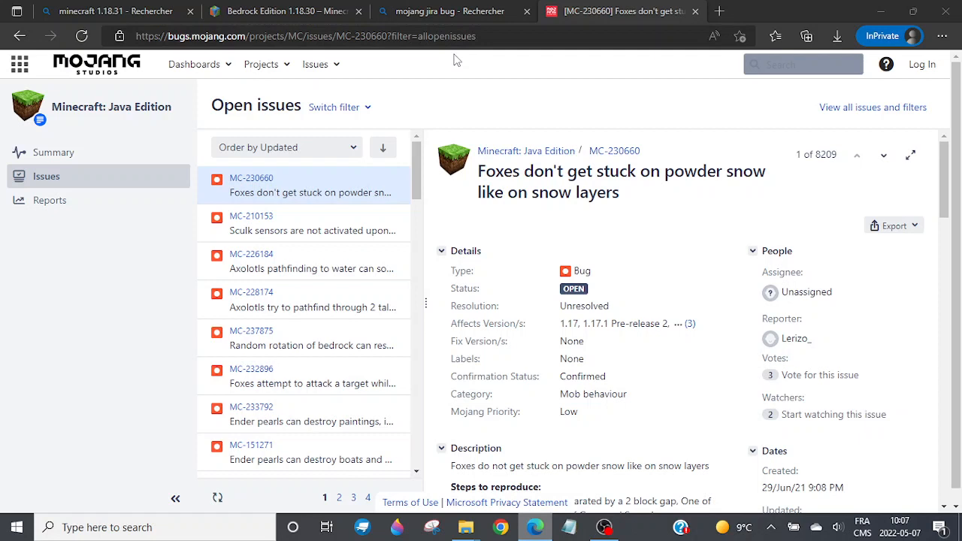
pyautogui.moveTo(547, 91)
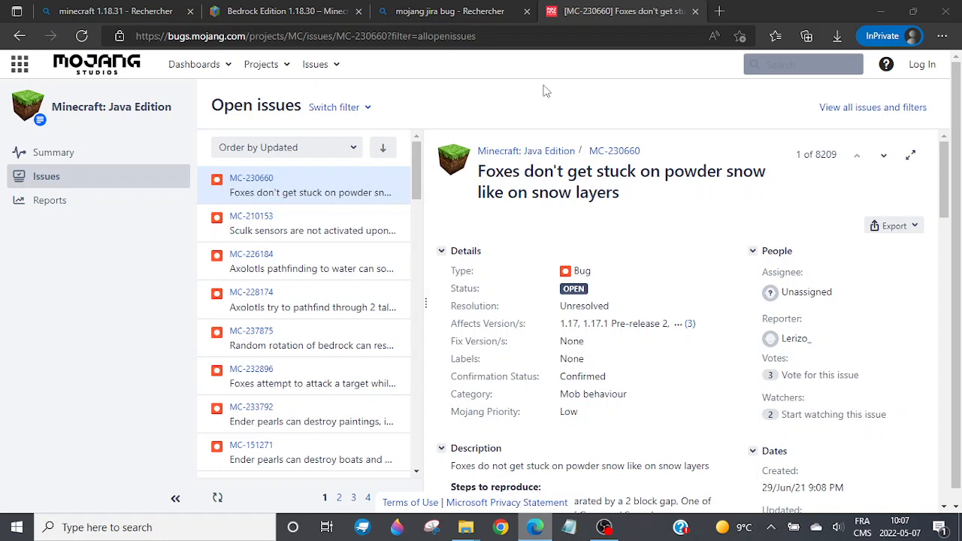
pyautogui.moveTo(862, 6)
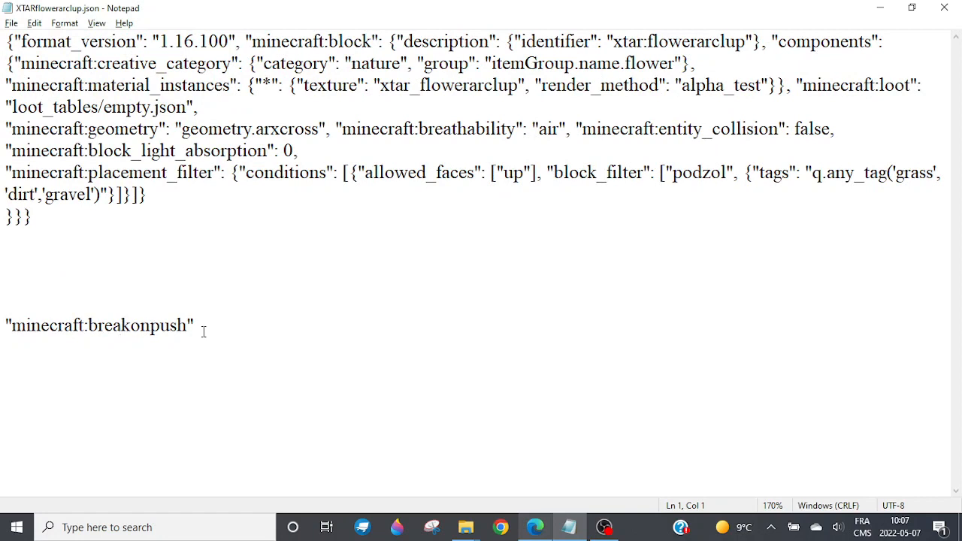
# Select and delete the stray 'minecraft:breakonpush' line from the flower block JSON.
pyautogui.tripleClick(97, 325)
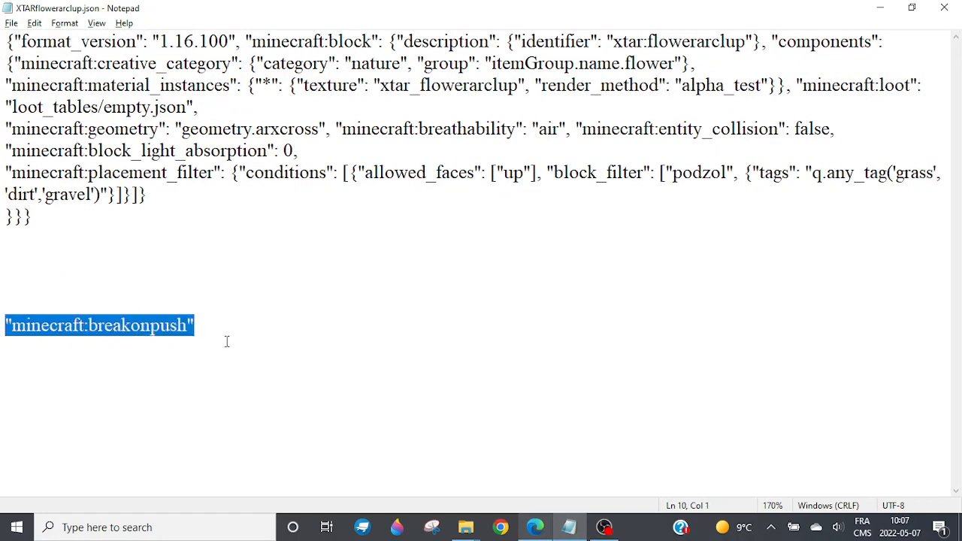
pyautogui.click(195, 324)
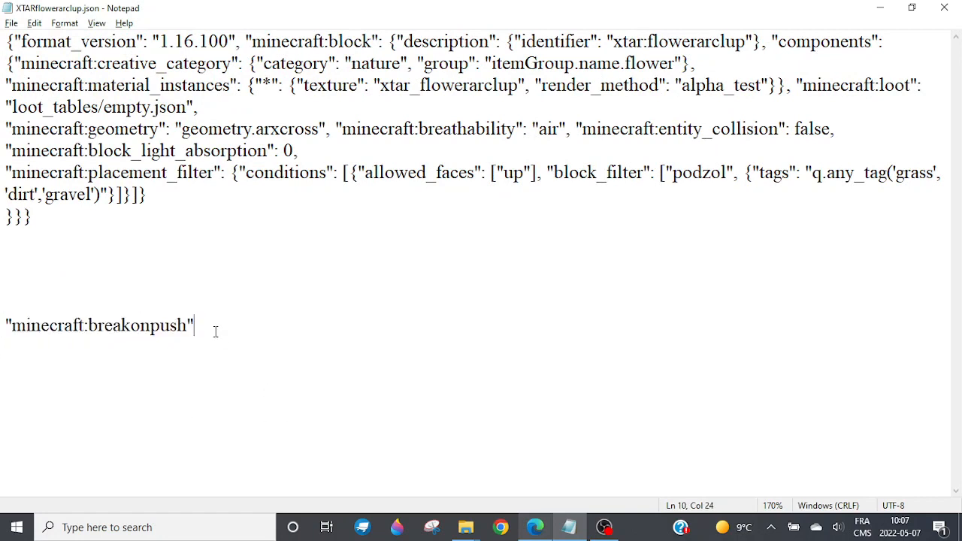
pyautogui.moveTo(340, 344)
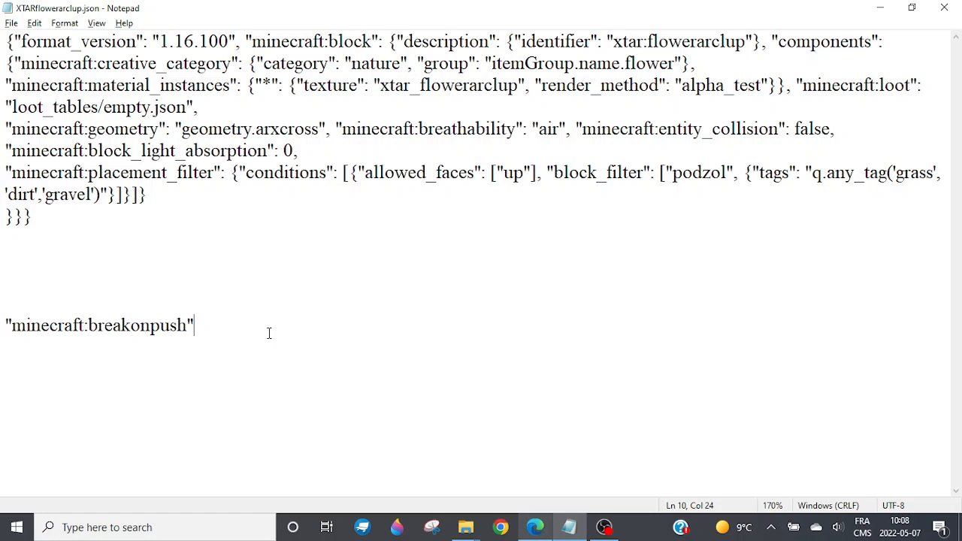
pyautogui.moveTo(216, 338)
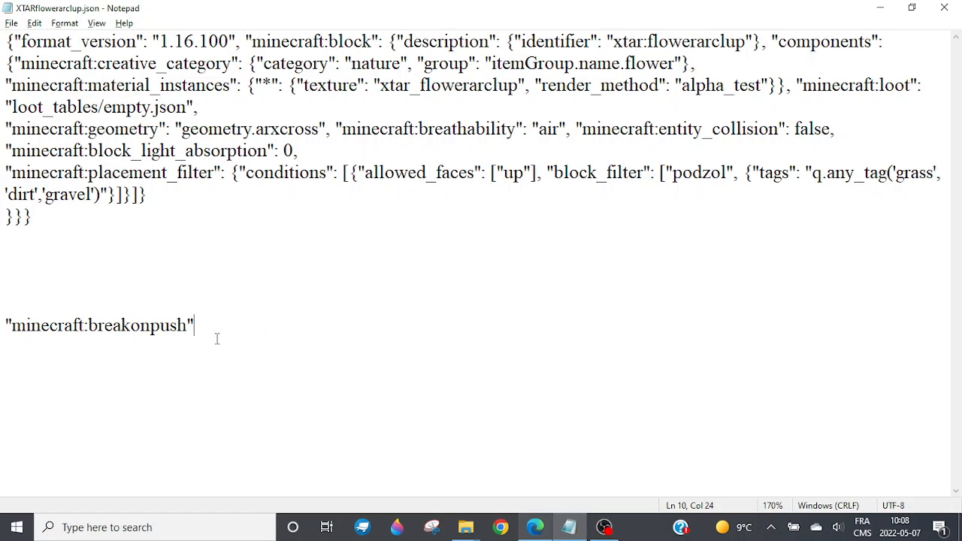
pyautogui.tripleClick(98, 324)
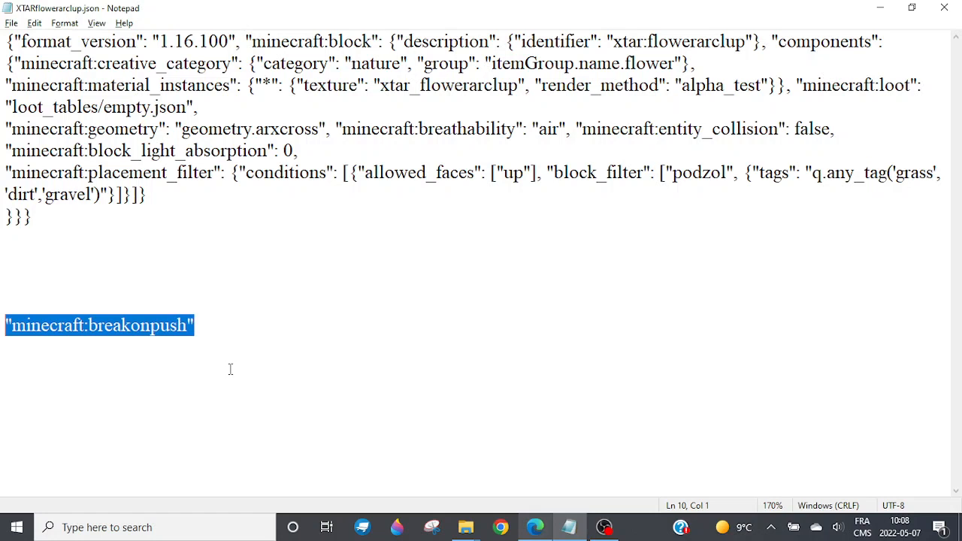
pyautogui.moveTo(302, 385)
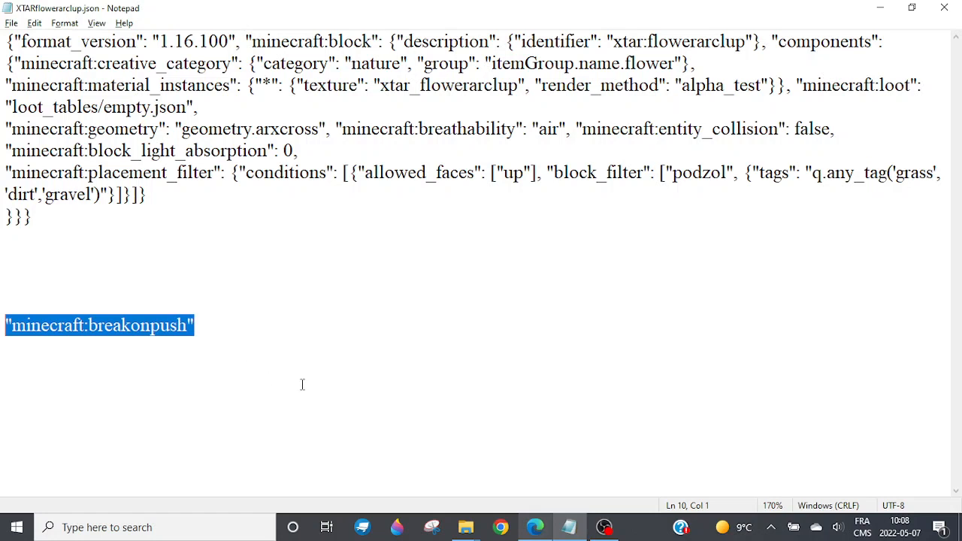
pyautogui.press('Delete')
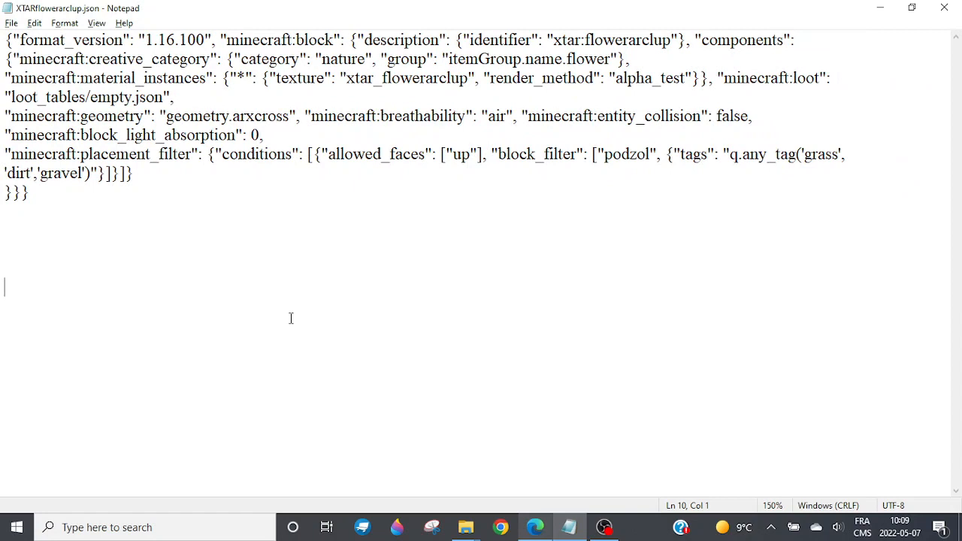
pyautogui.moveTo(359, 225)
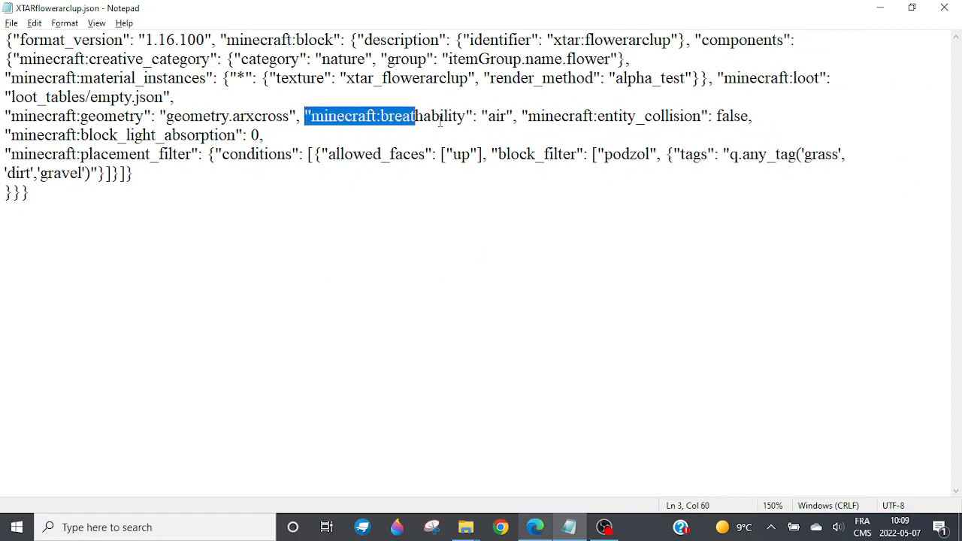
# Correct the misspelled 'breathaty' key to 'breathability' in the flower block JSON.
pyautogui.moveTo(413, 115); pyautogui.dragTo(512, 116)
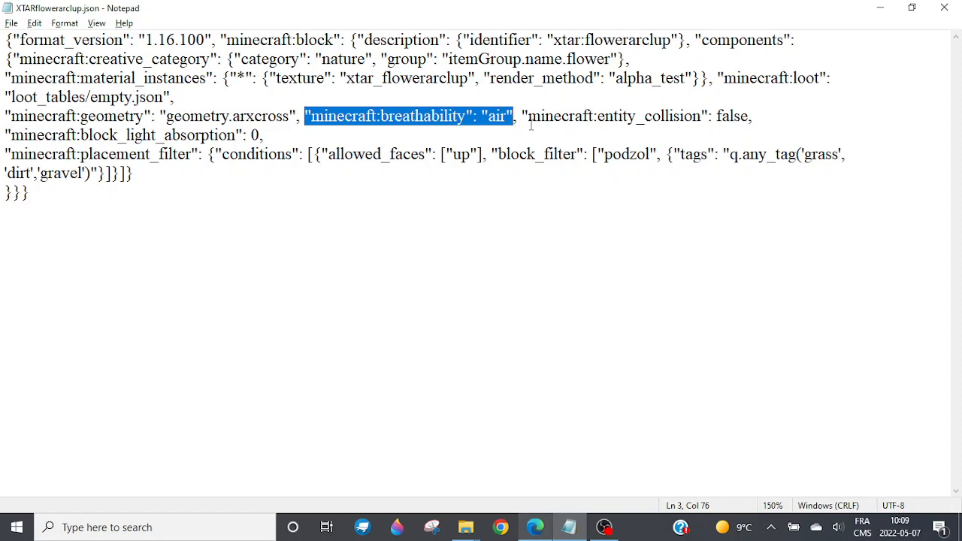
pyautogui.moveTo(532, 125)
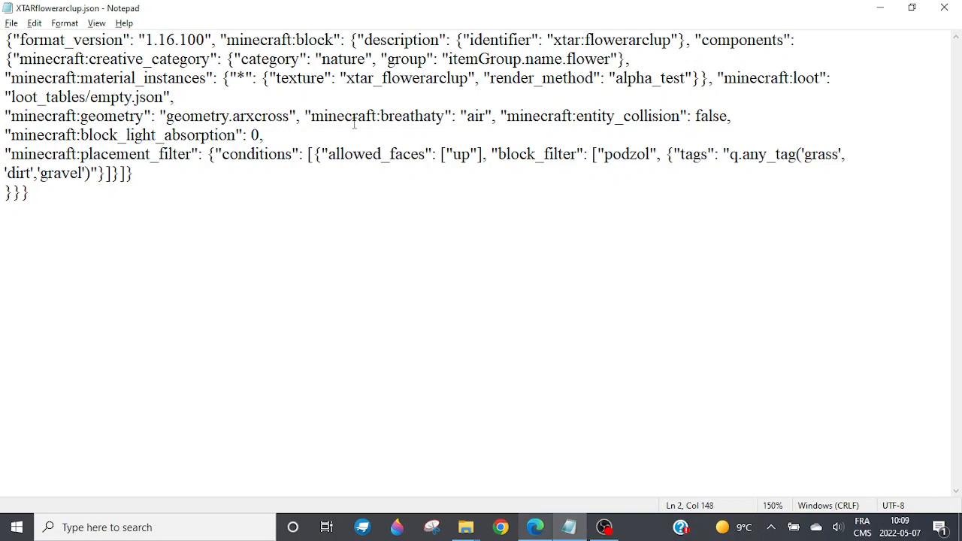
pyautogui.doubleClick(379, 115)
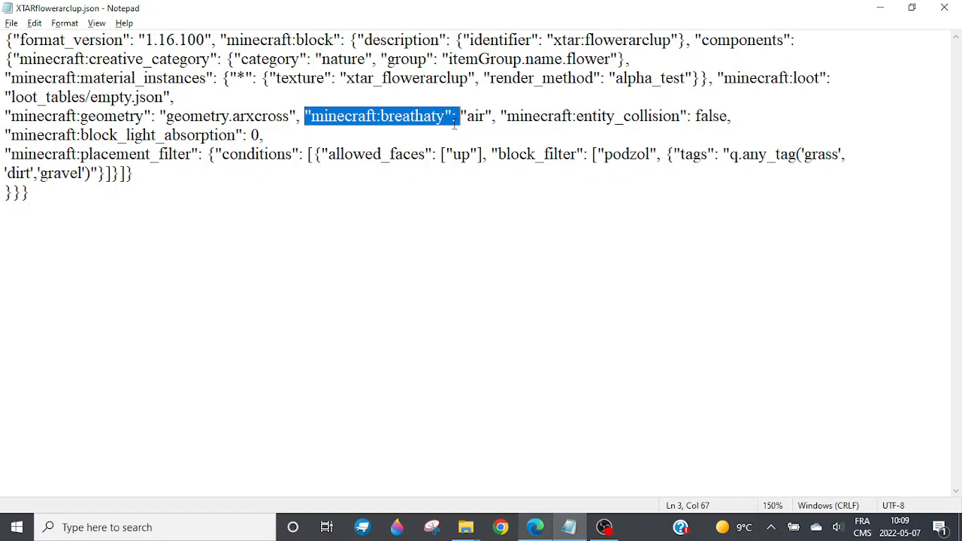
pyautogui.moveTo(682, 250)
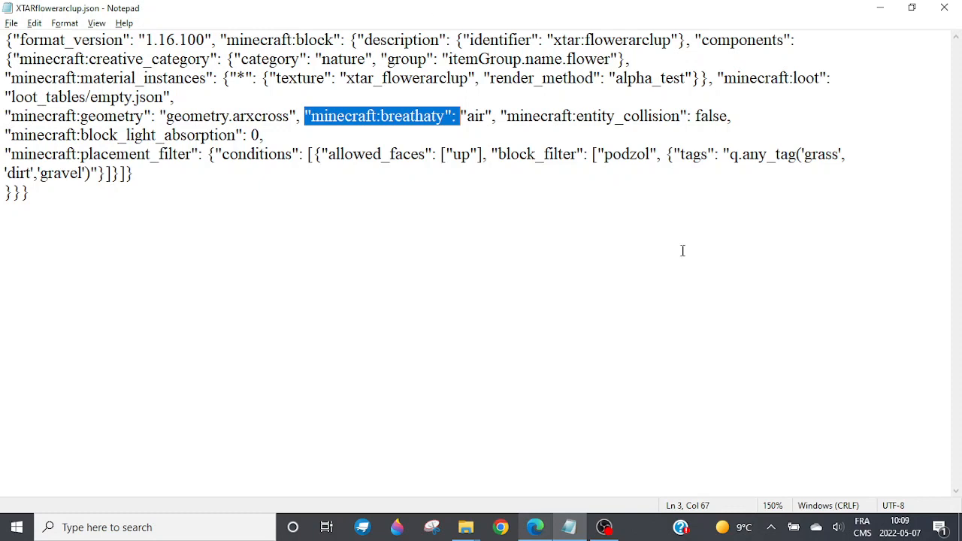
pyautogui.moveTo(604, 293)
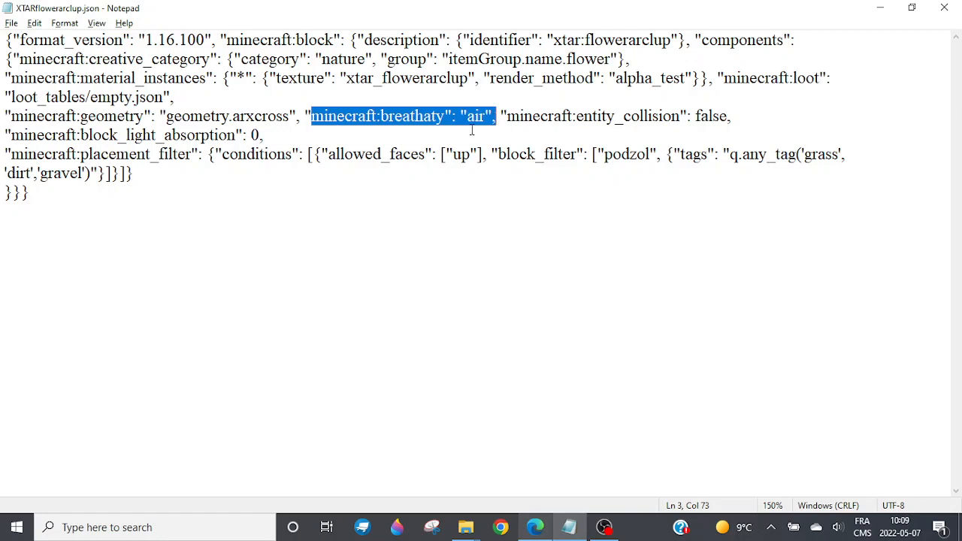
pyautogui.click(424, 115)
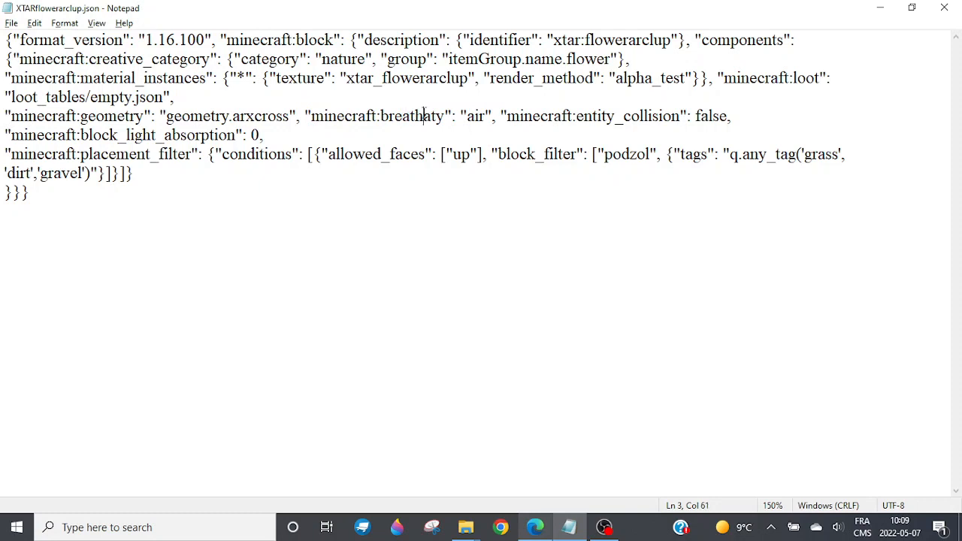
pyautogui.write('a')
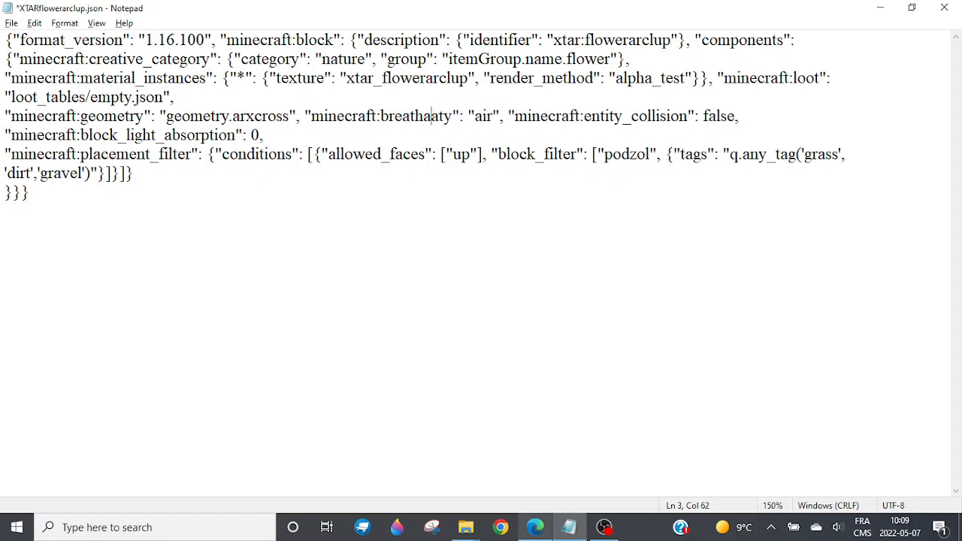
pyautogui.write('bil')
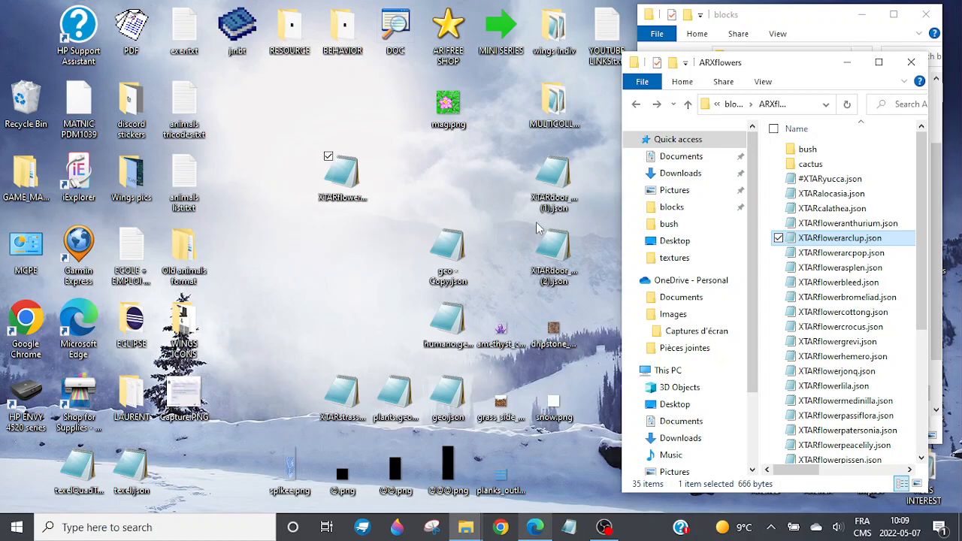
pyautogui.moveTo(379, 227)
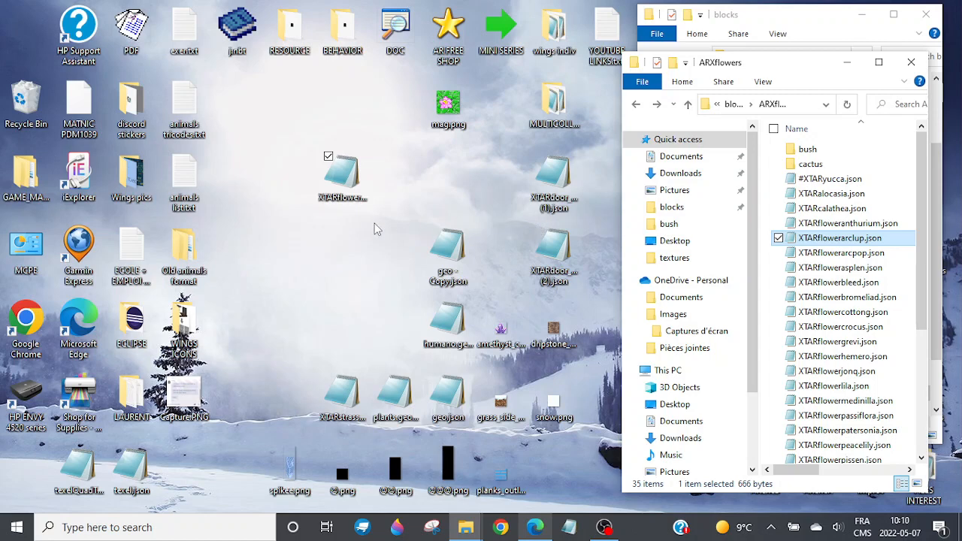
pyautogui.moveTo(236, 229)
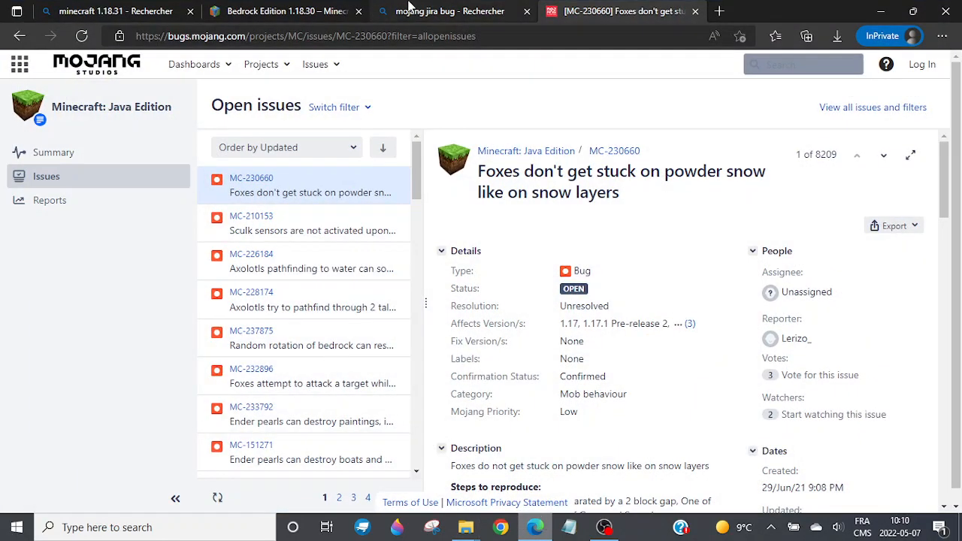
# Search Bing for 'minecraft update block' and view the Update Game Block image results.
pyautogui.click(449, 12)
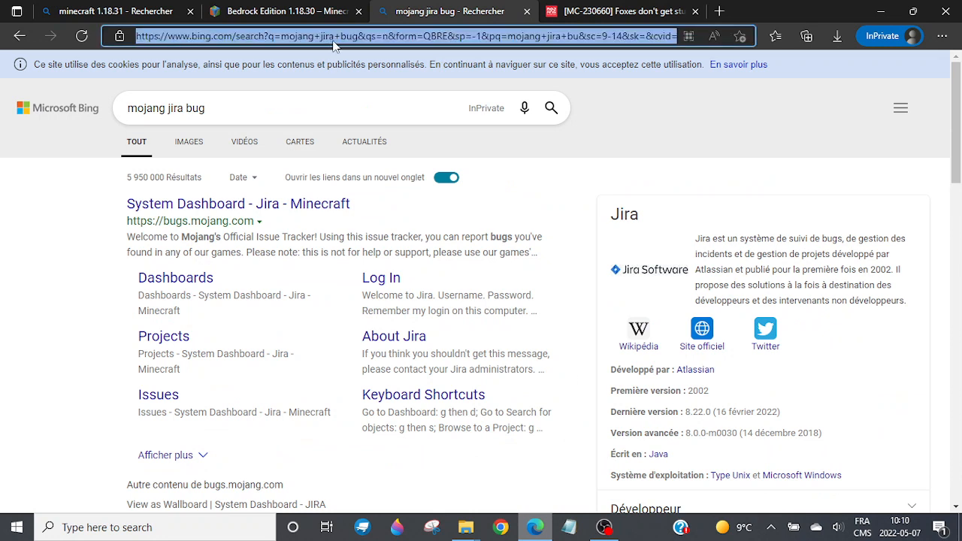
pyautogui.write('minecraft update b')
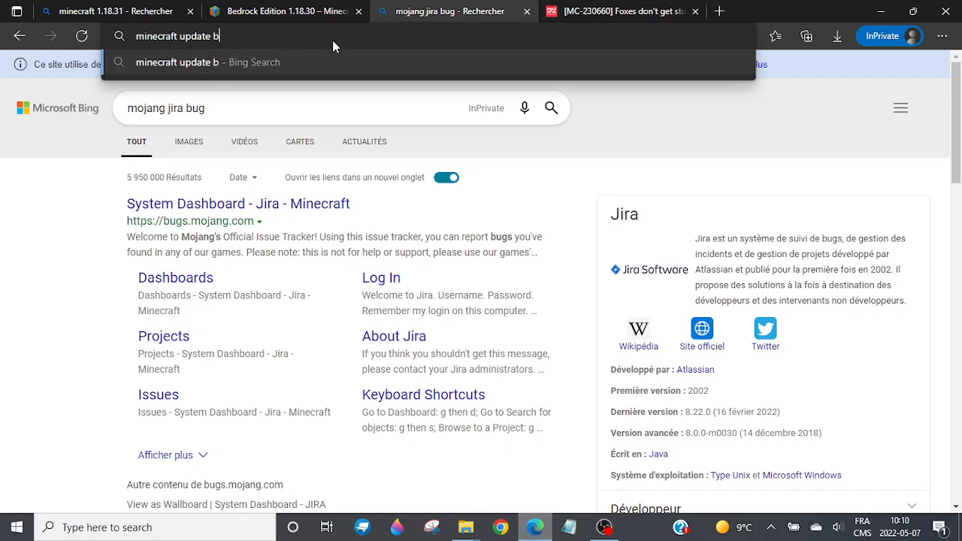
pyautogui.press('Return')
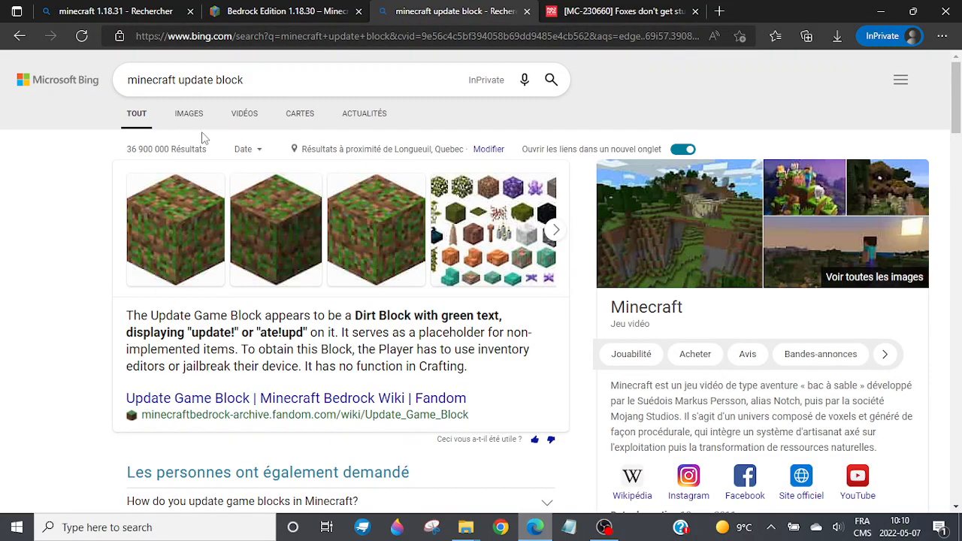
pyautogui.click(188, 114)
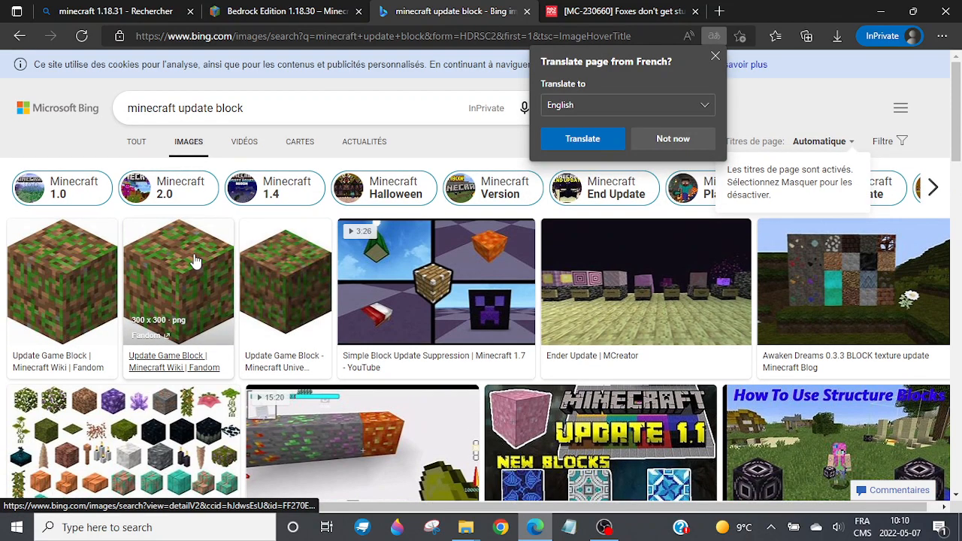
pyautogui.scroll(-3)
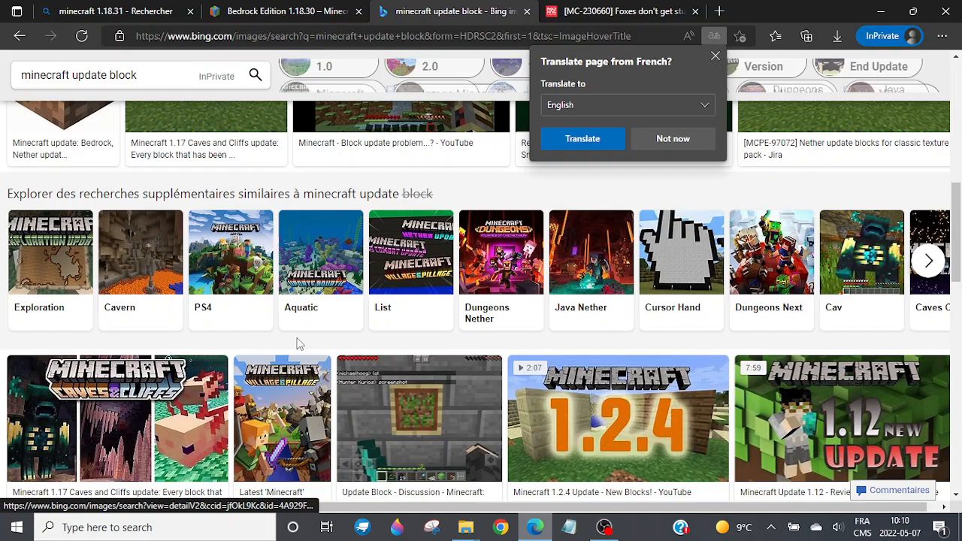
pyautogui.scroll(3)
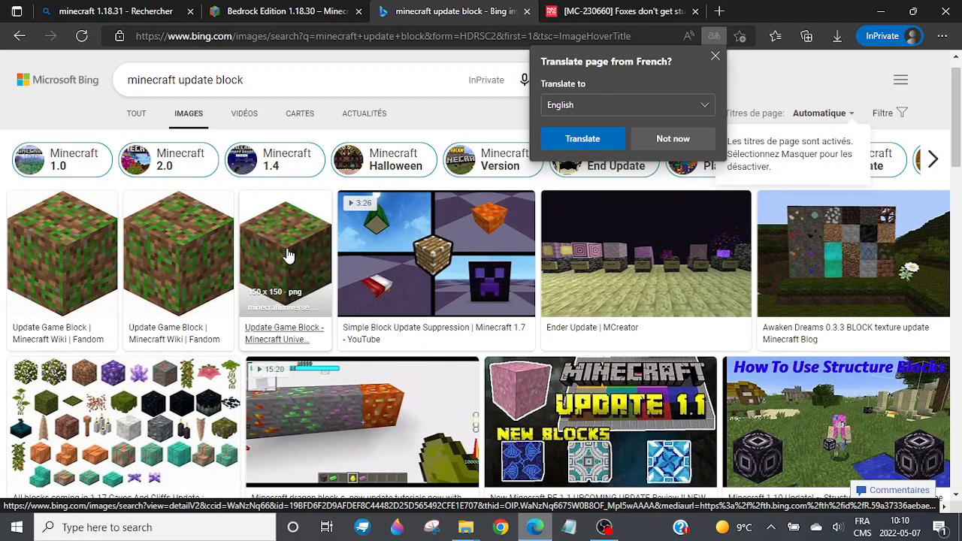
pyautogui.moveTo(194, 254)
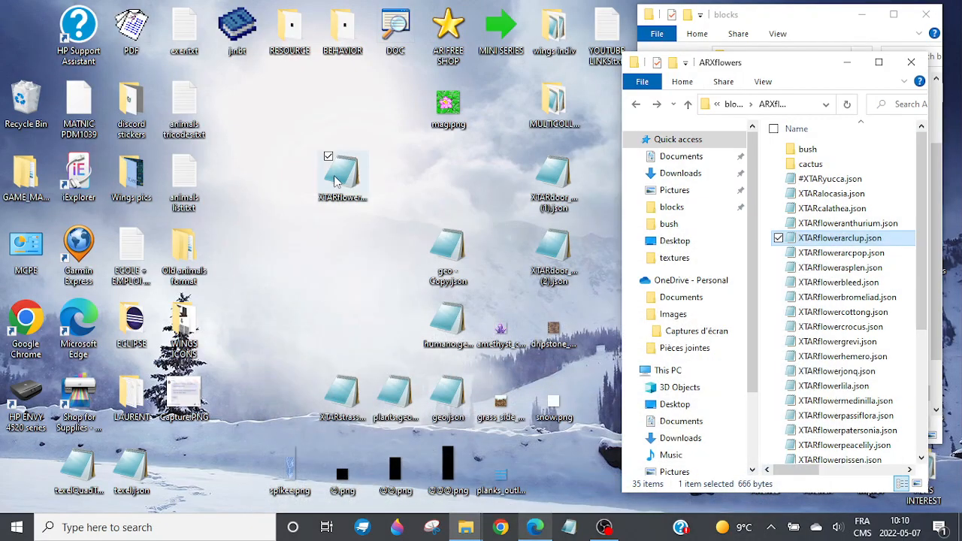
# Reopen the flower JSON maximized and add a 'minecraft:breakonpush: {}' line below the components.
pyautogui.doubleClick(838, 237)
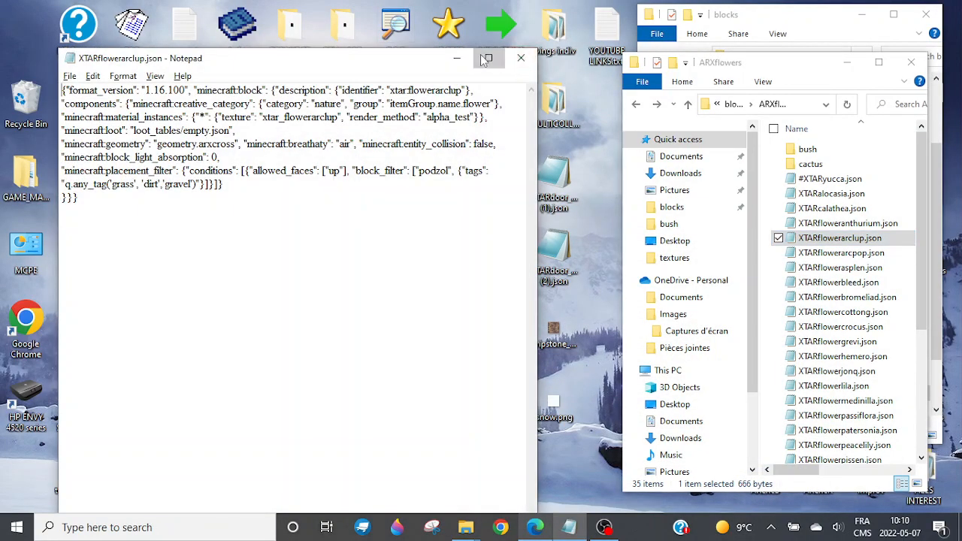
pyautogui.click(486, 57)
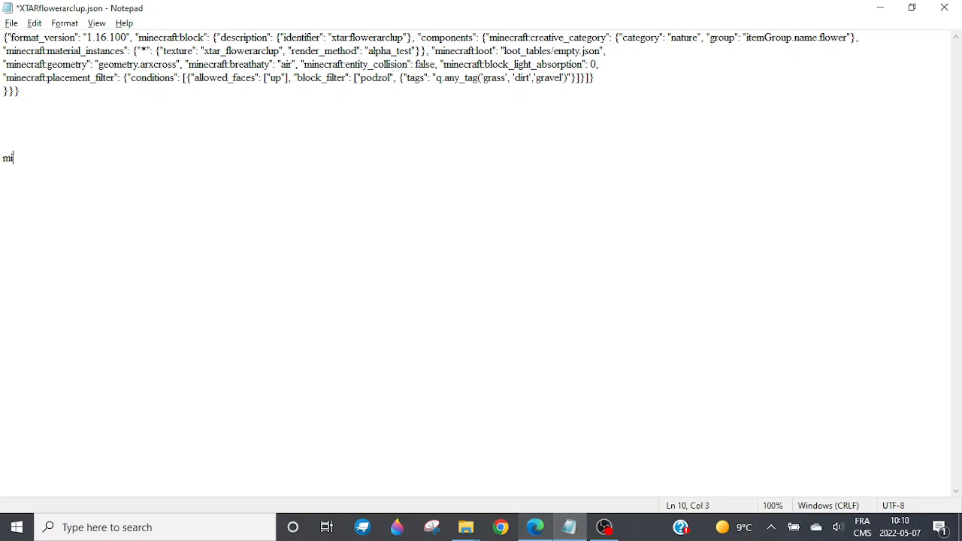
pyautogui.write('necraft:')
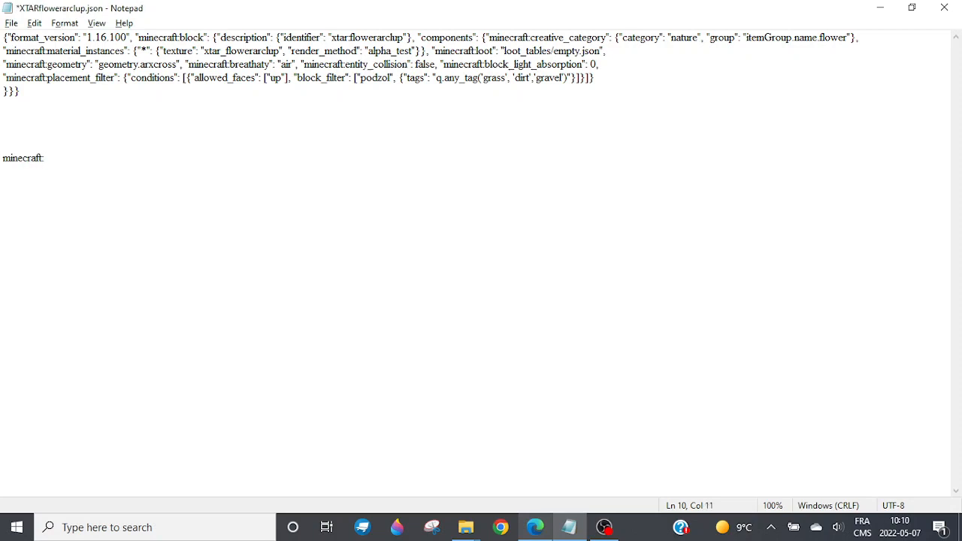
pyautogui.write('breakonpush: {')
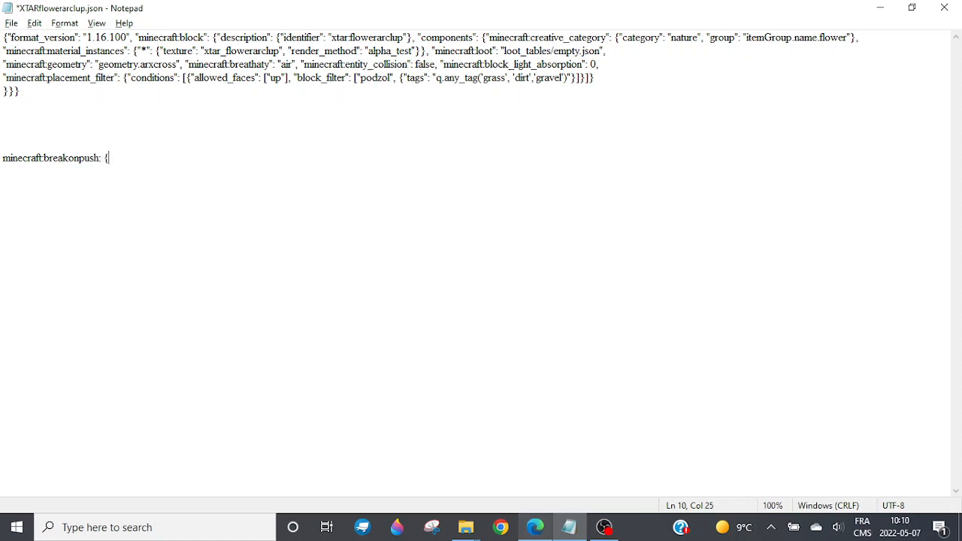
pyautogui.write('}')
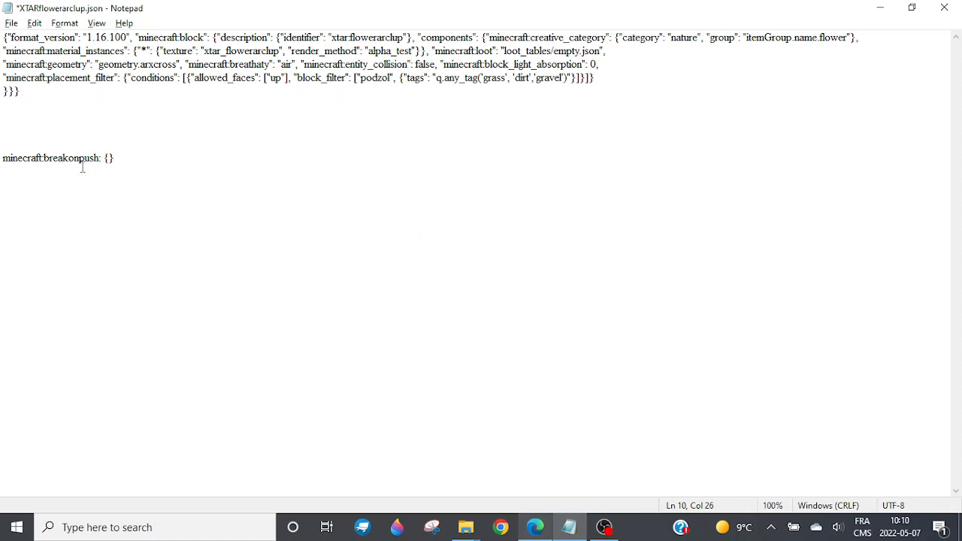
pyautogui.tripleClick(57, 158)
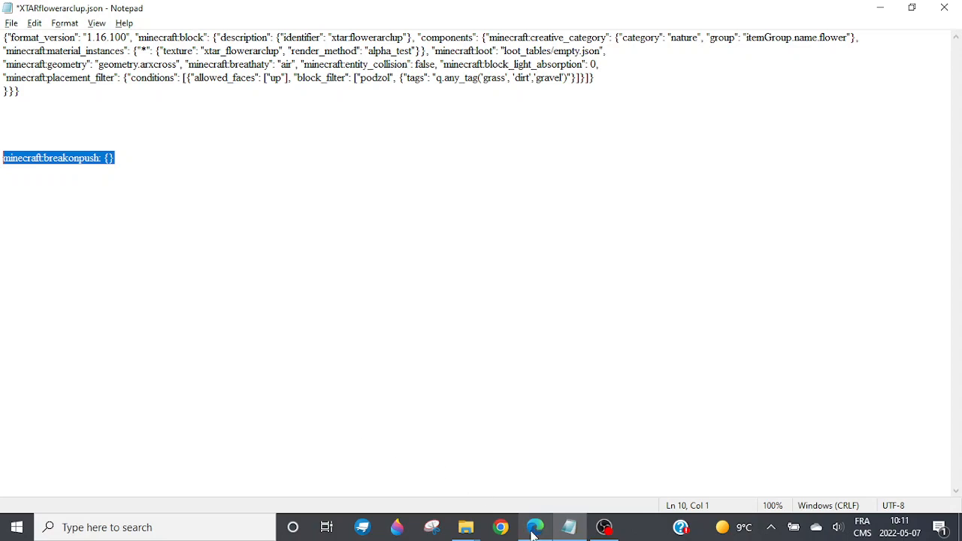
pyautogui.click(534, 526)
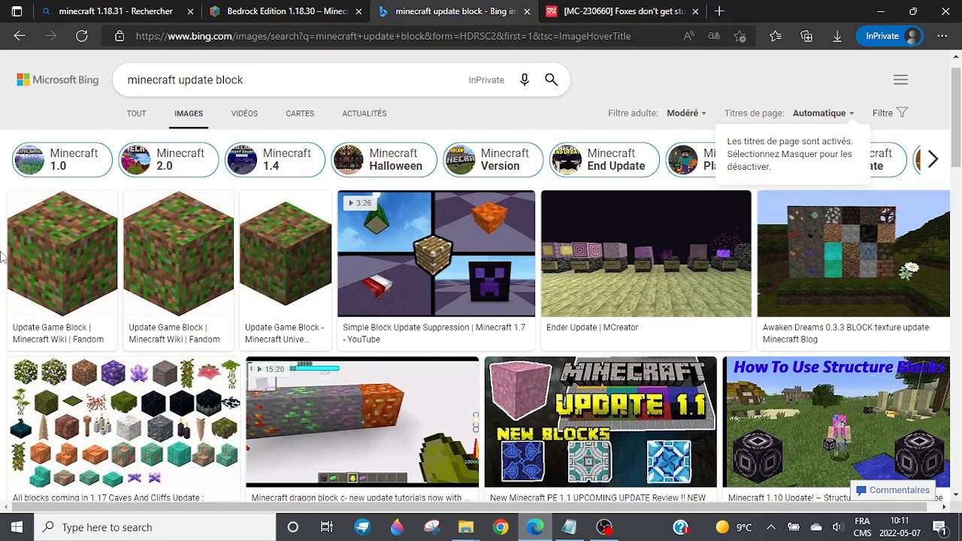
pyautogui.moveTo(810, 6)
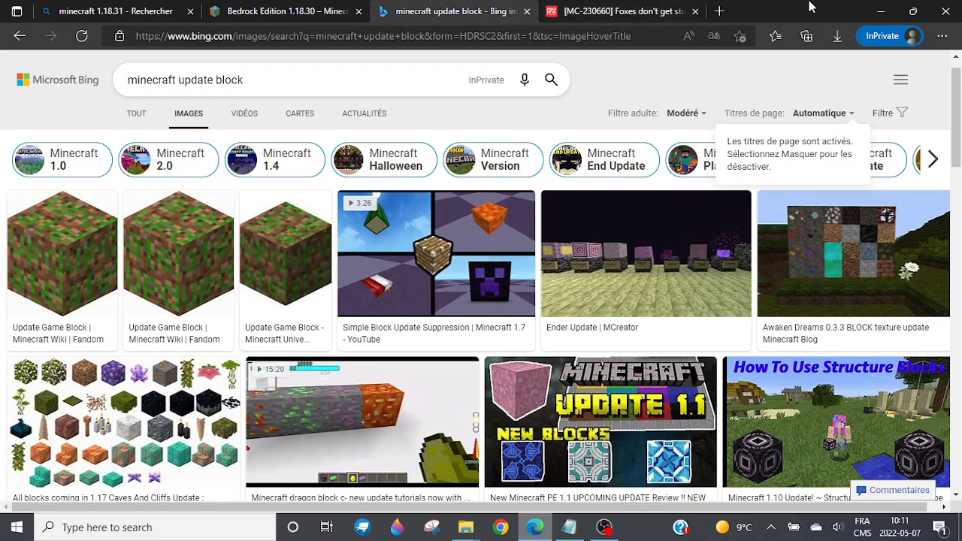
pyautogui.moveTo(864, 6)
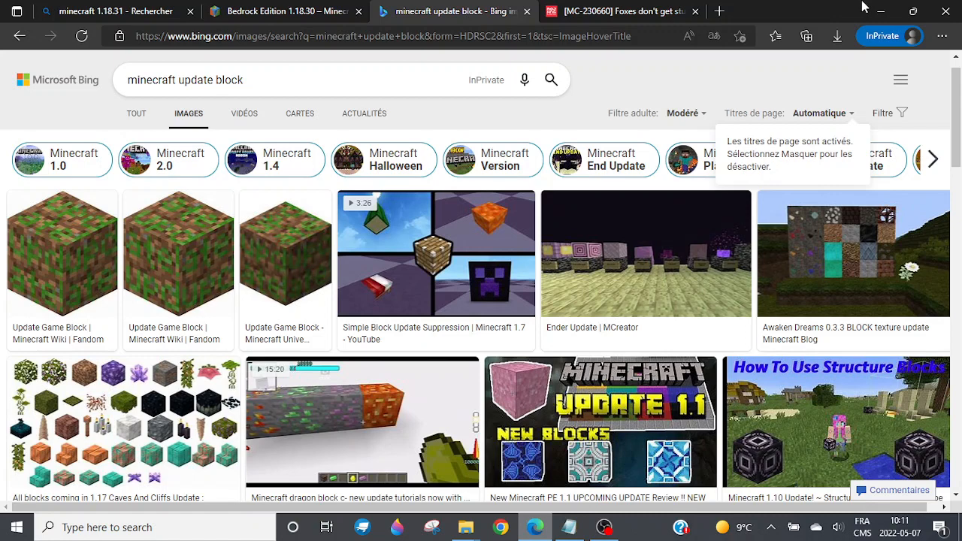
pyautogui.moveTo(835, 6)
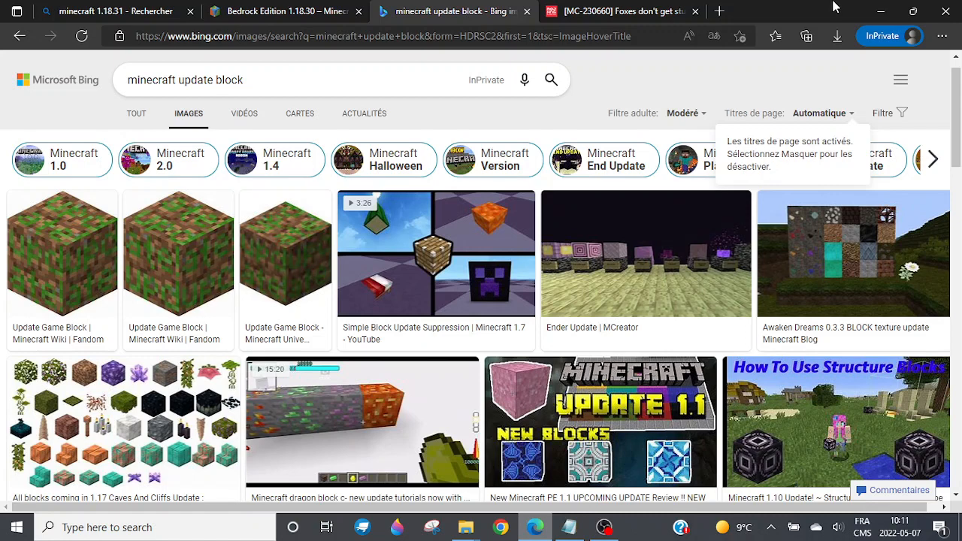
pyautogui.moveTo(99, 291)
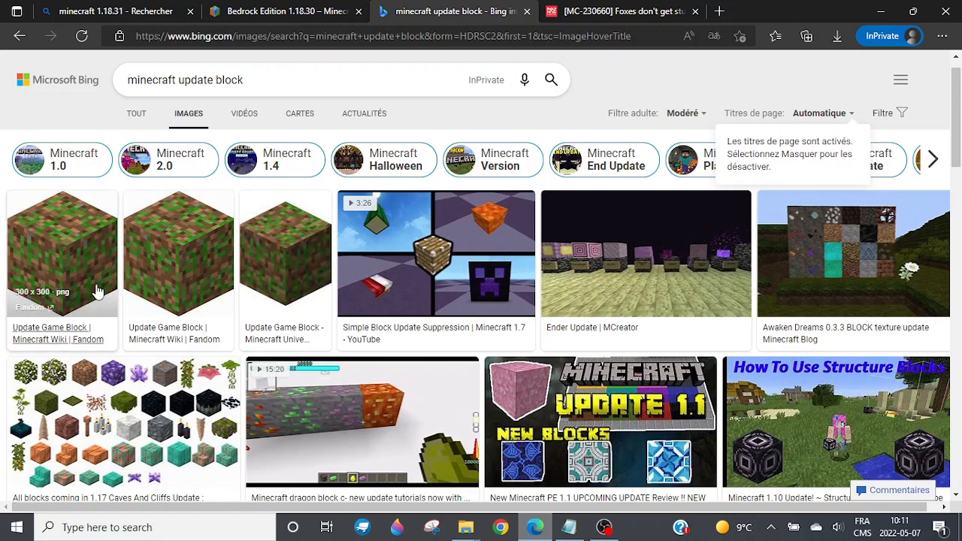
pyautogui.moveTo(177, 246)
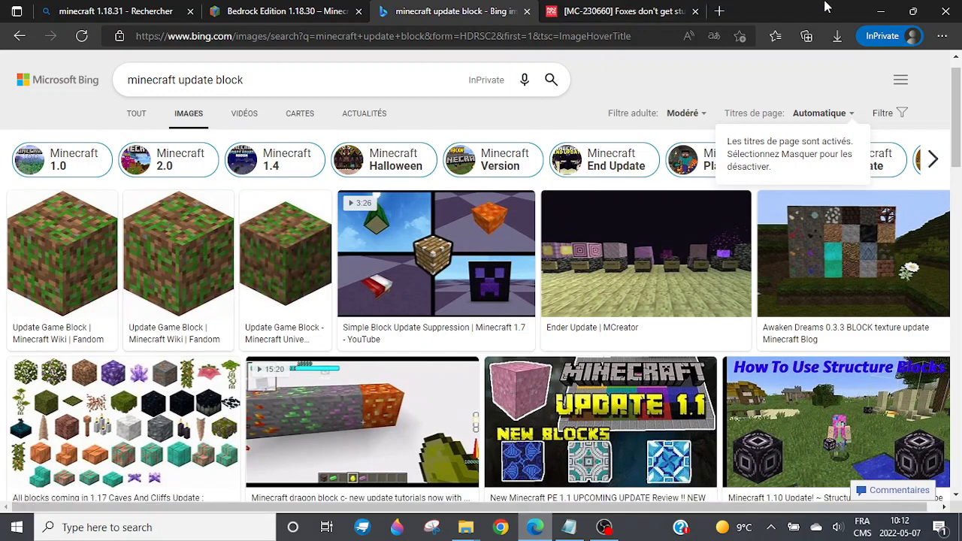
pyautogui.moveTo(853, 8)
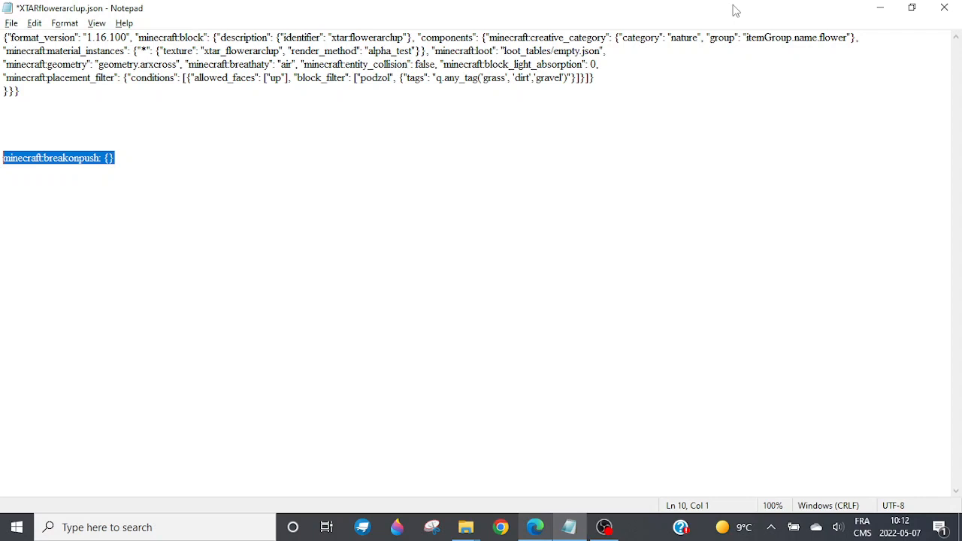
pyautogui.moveTo(339, 143)
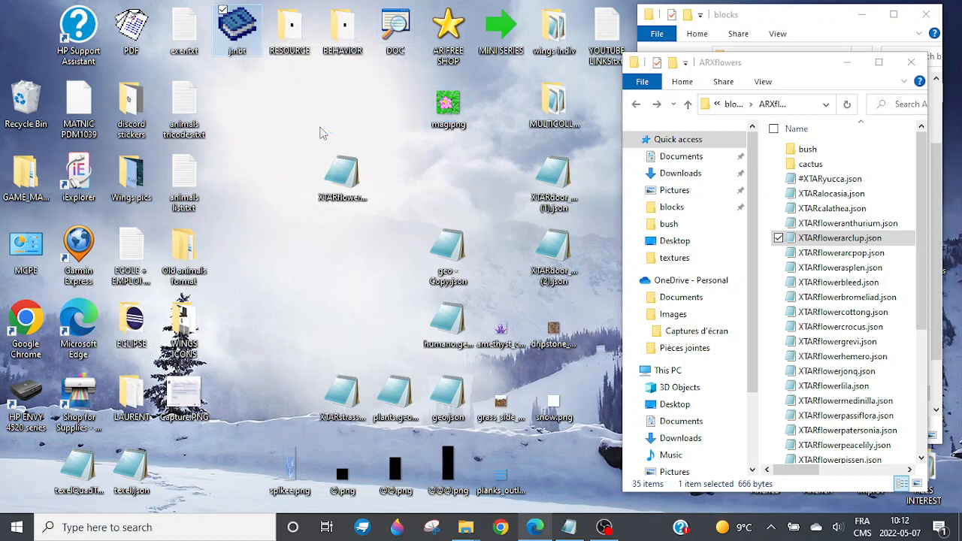
# Open j.nbt in NBT Studio and expand its 'none' and 'all' int lists showing 9999 values.
pyautogui.doubleClick(237, 27)
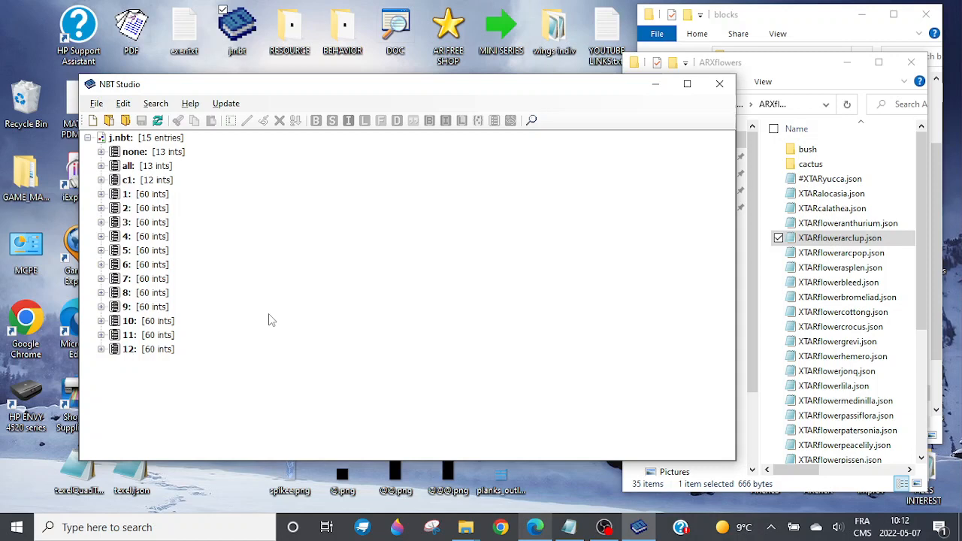
pyautogui.moveTo(252, 262)
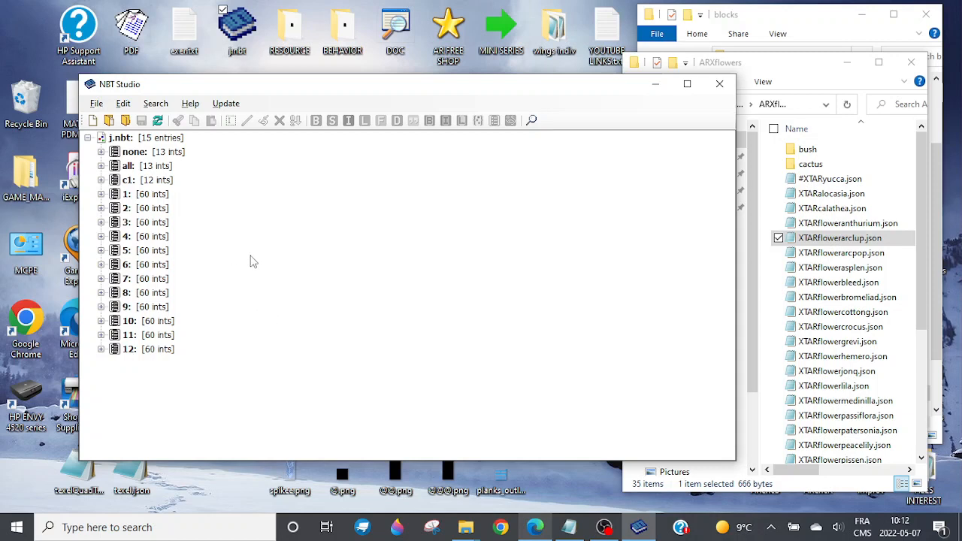
pyautogui.moveTo(448, 322)
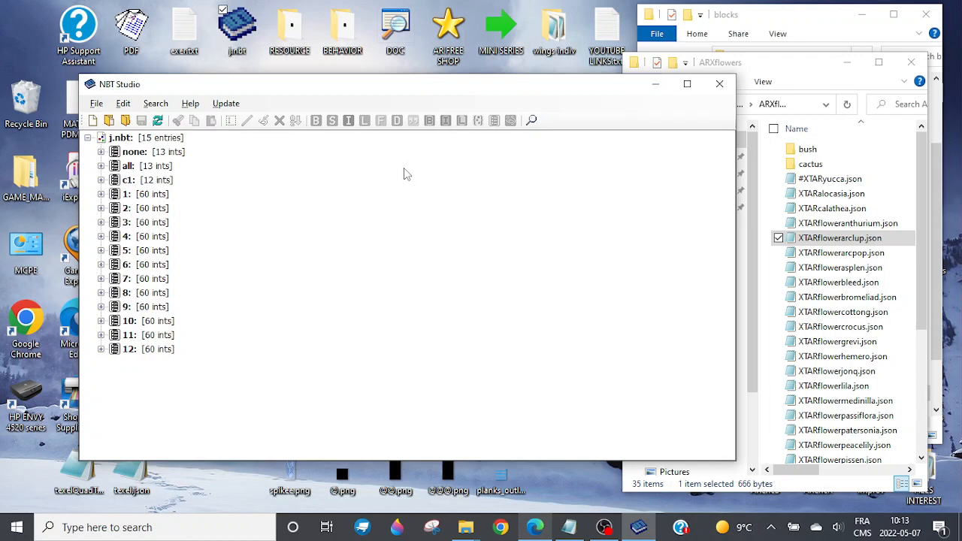
pyautogui.moveTo(460, 206)
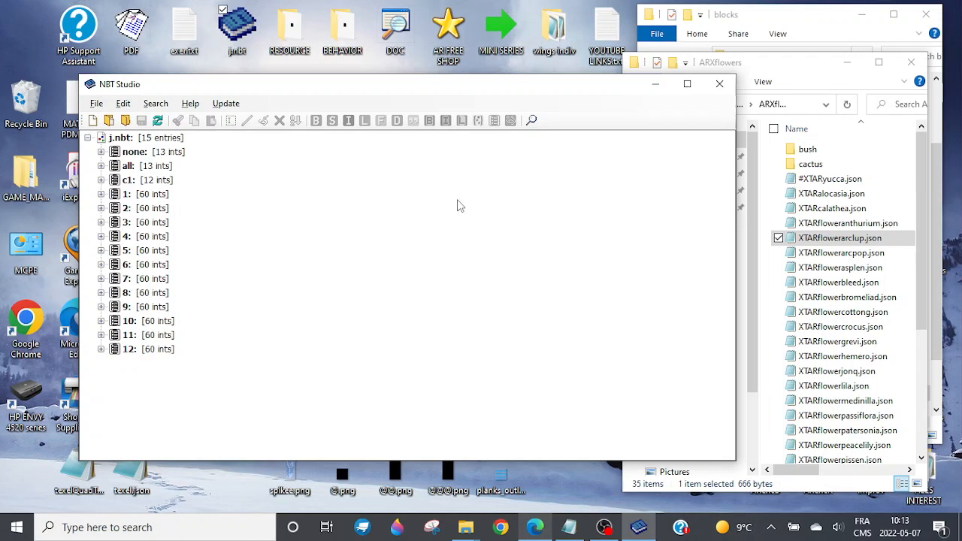
pyautogui.moveTo(354, 74)
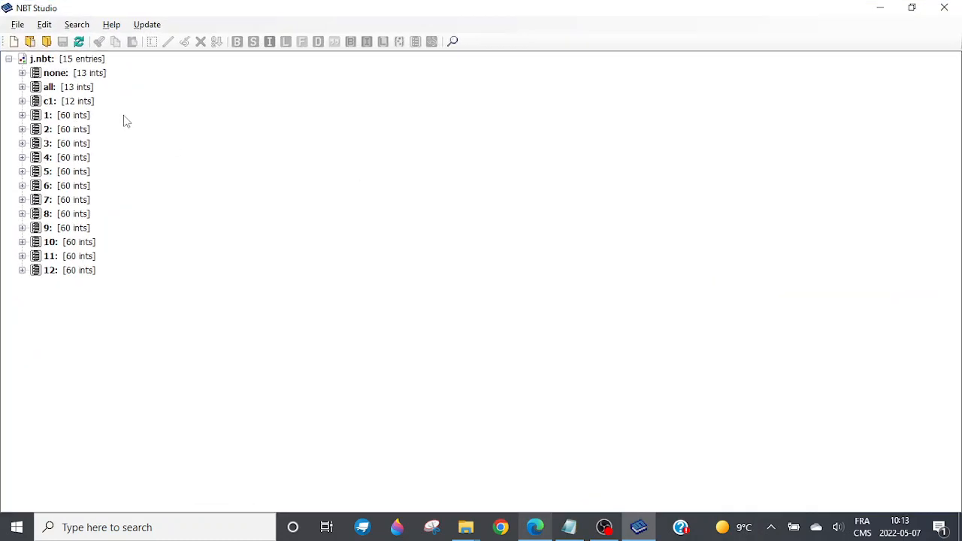
pyautogui.click(22, 72)
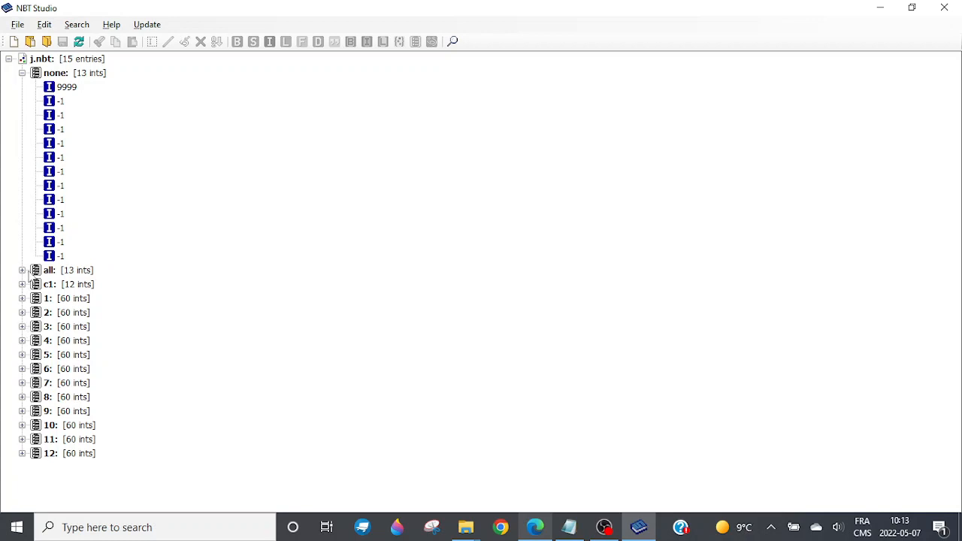
pyautogui.click(23, 271)
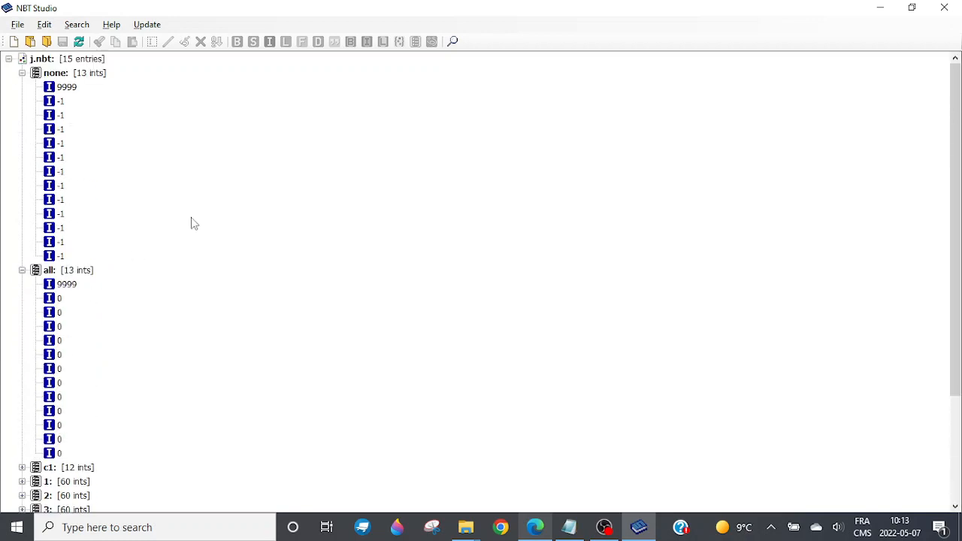
pyautogui.moveTo(699, 272)
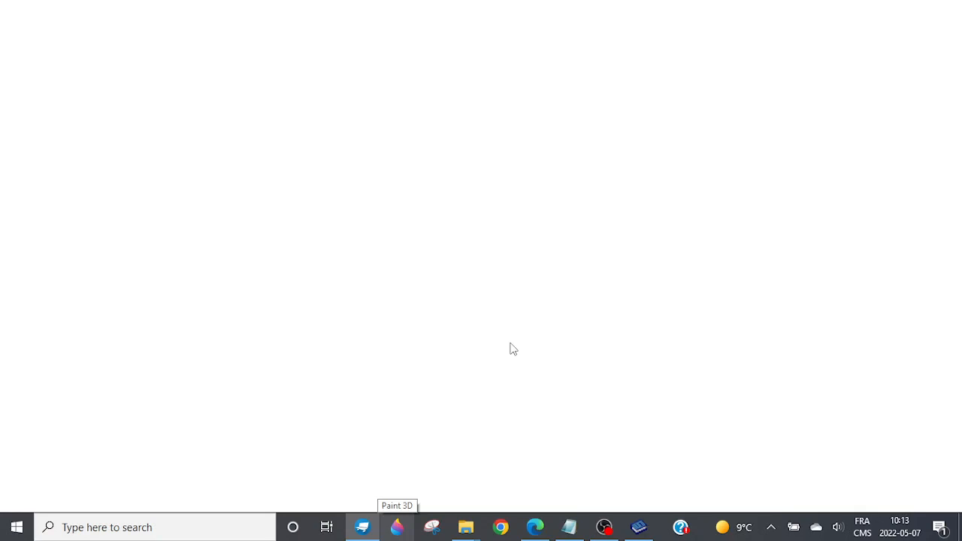
# Launch Blockbench from the taskbar and view its start screen of model types and recent files.
pyautogui.click(397, 526)
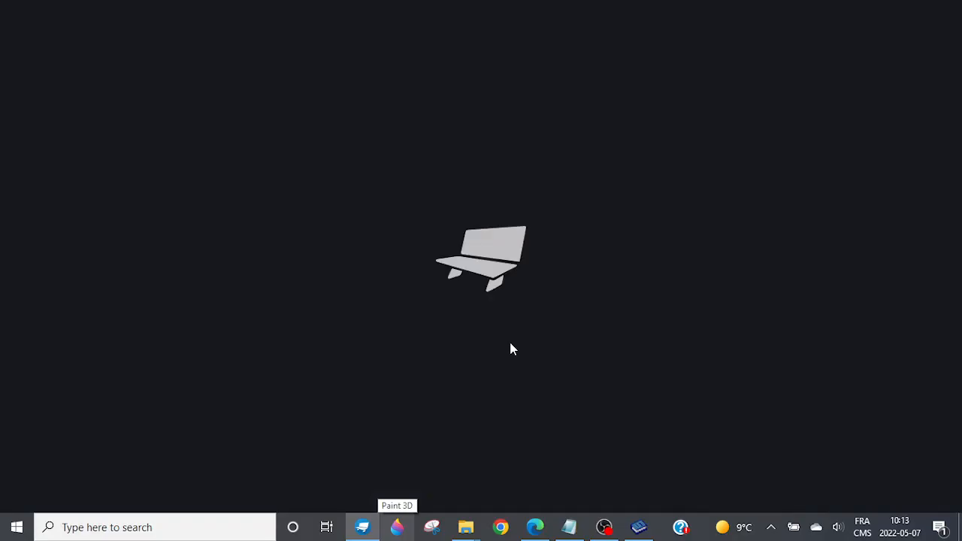
pyautogui.click(362, 526)
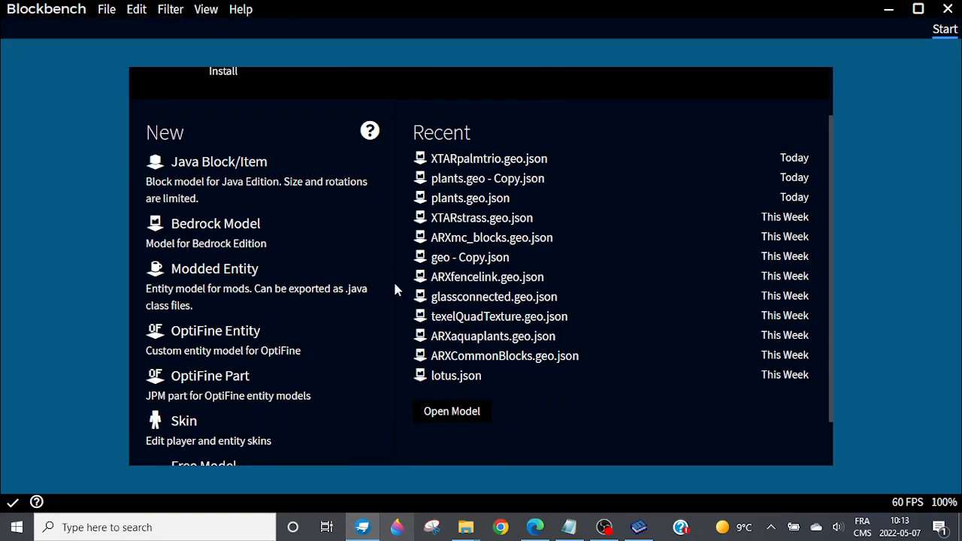
pyautogui.moveTo(726, 391)
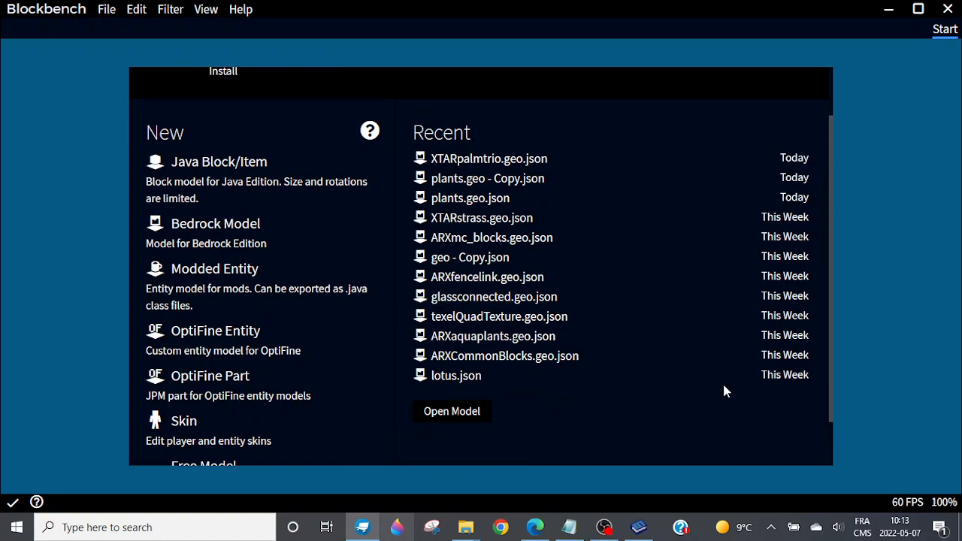
pyautogui.scroll(3)
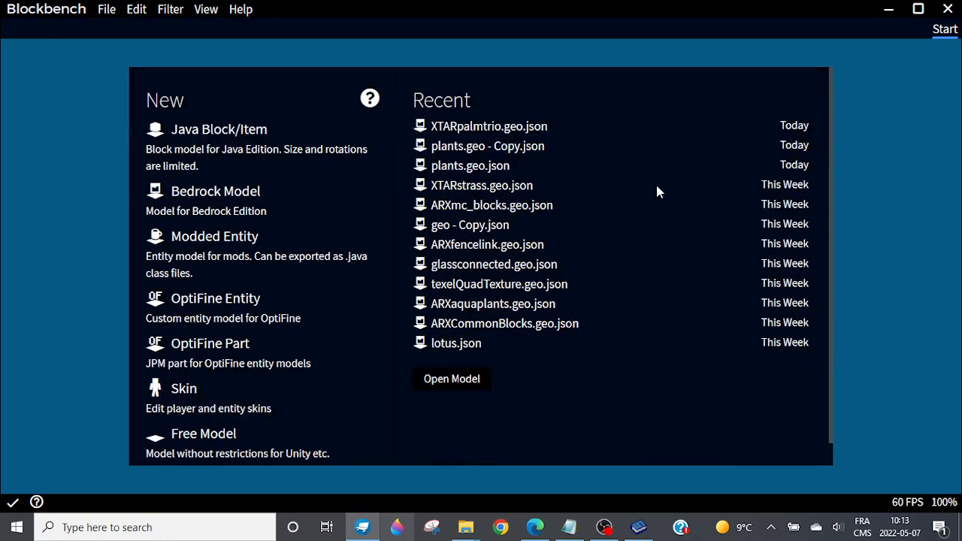
pyautogui.moveTo(398, 337)
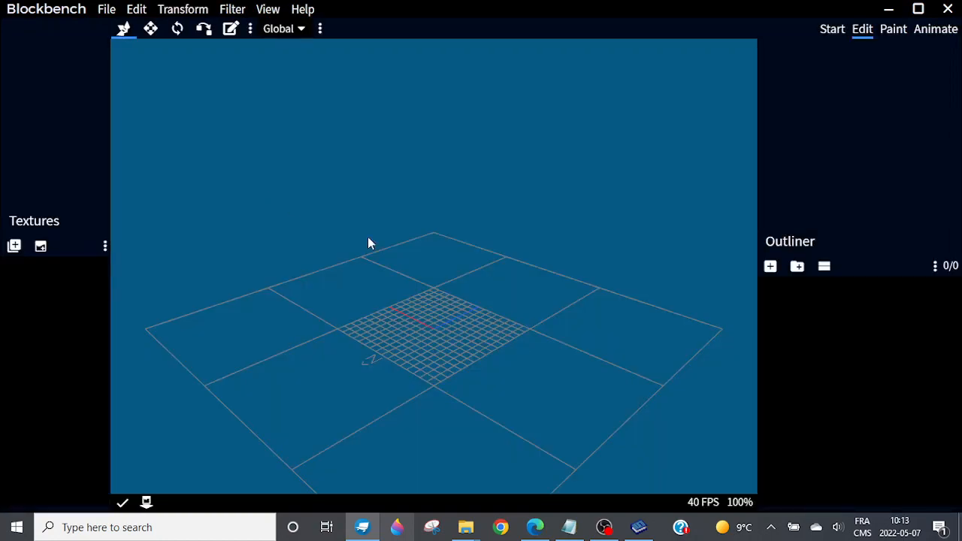
# Add cubes under the bone to form a row of three 1×1×1 cubes at x 0, -1 and -2.
pyautogui.moveTo(368, 243); pyautogui.dragTo(655, 346)
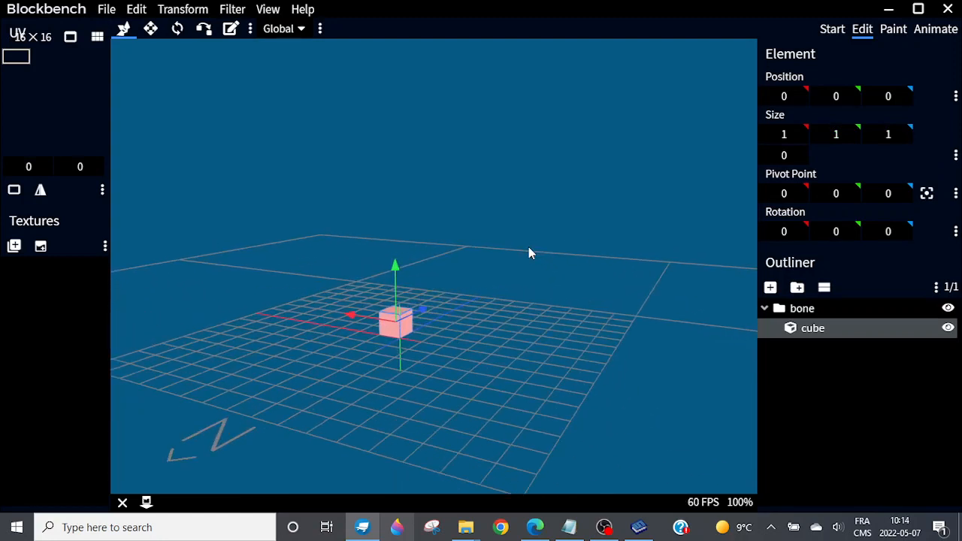
pyautogui.click(769, 287)
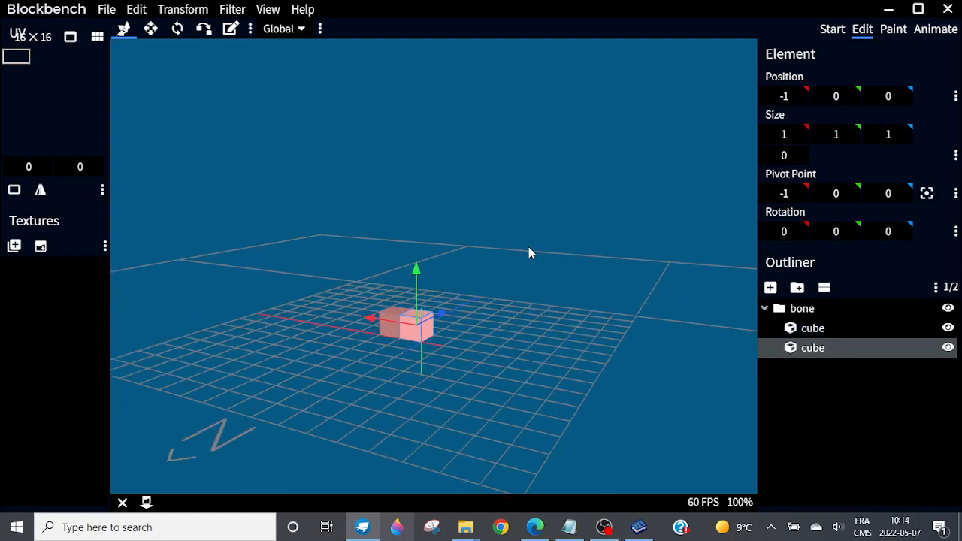
pyautogui.click(769, 287)
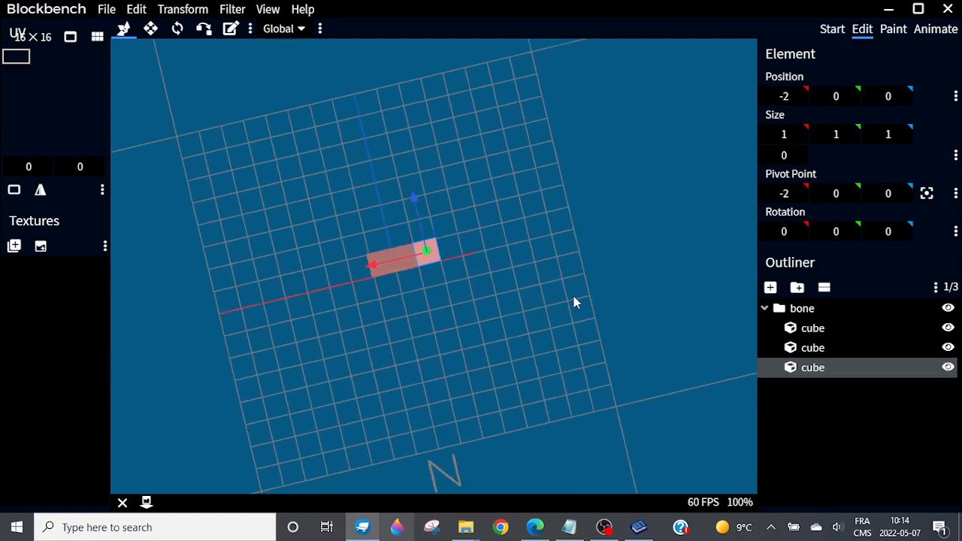
pyautogui.moveTo(398, 285)
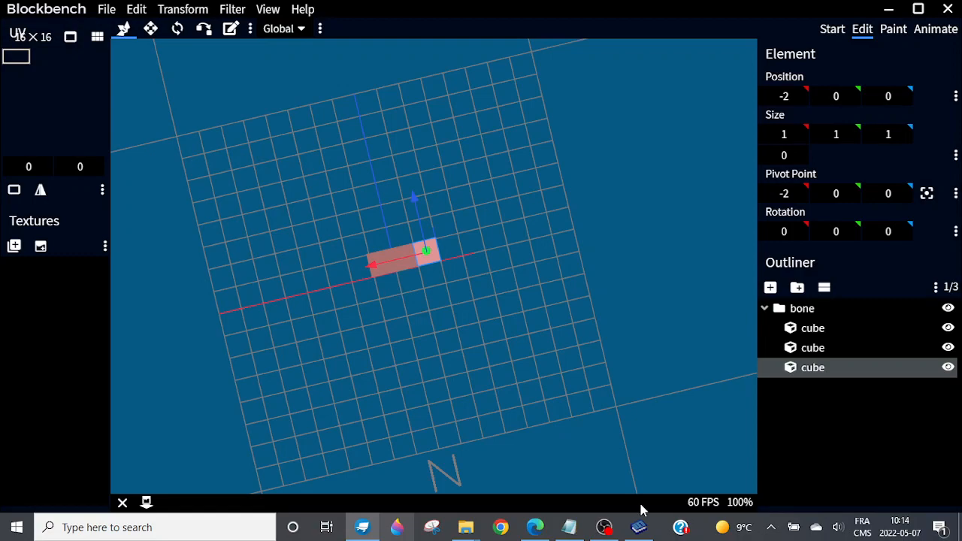
pyautogui.moveTo(664, 520)
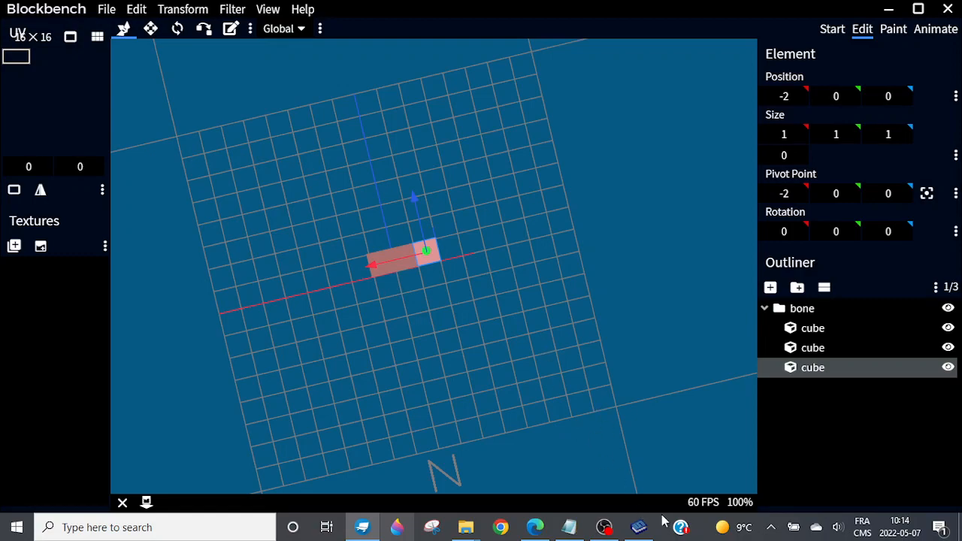
pyautogui.click(637, 526)
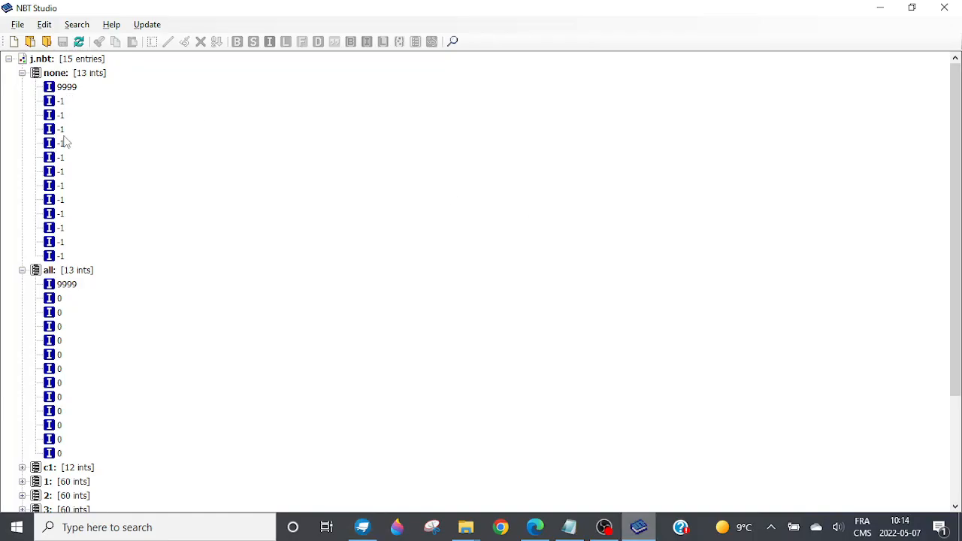
pyautogui.moveTo(284, 299)
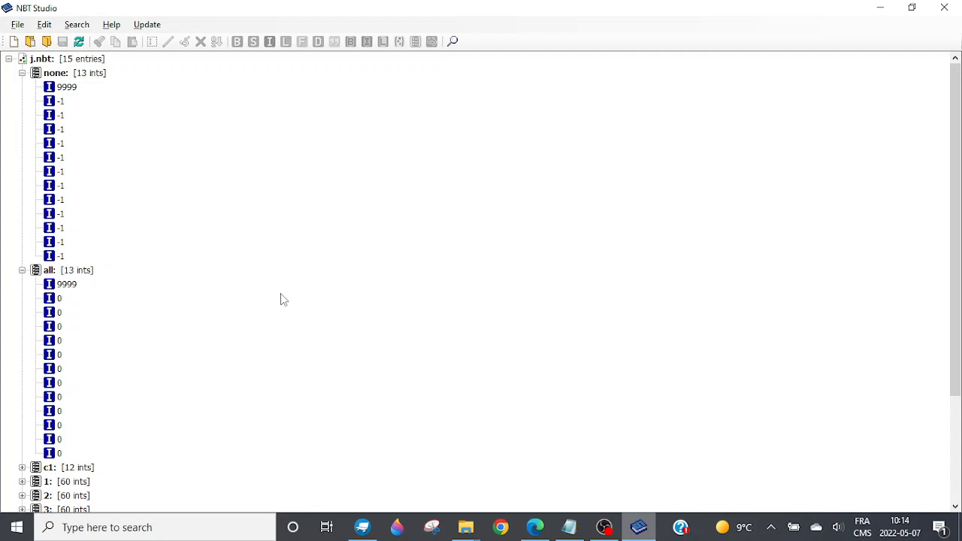
pyautogui.moveTo(76, 207)
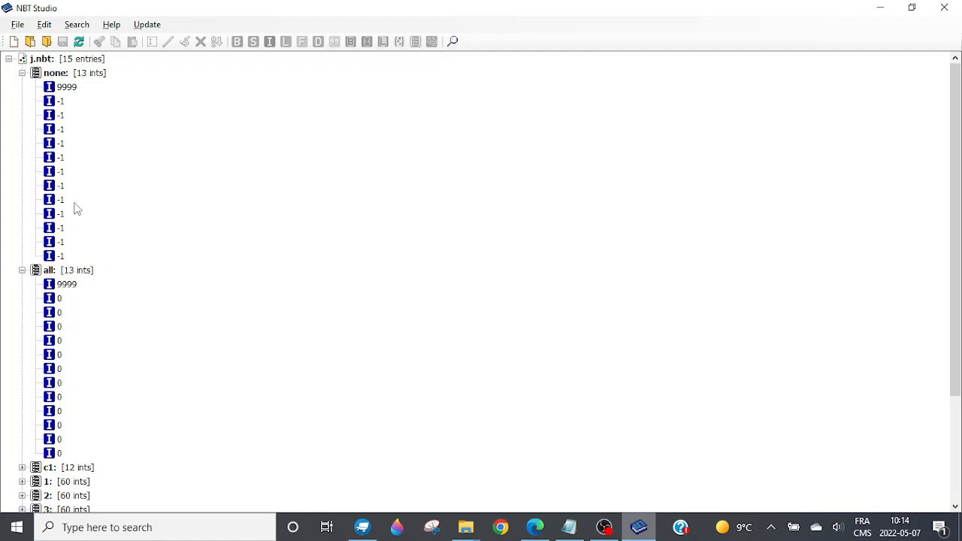
pyautogui.moveTo(142, 273)
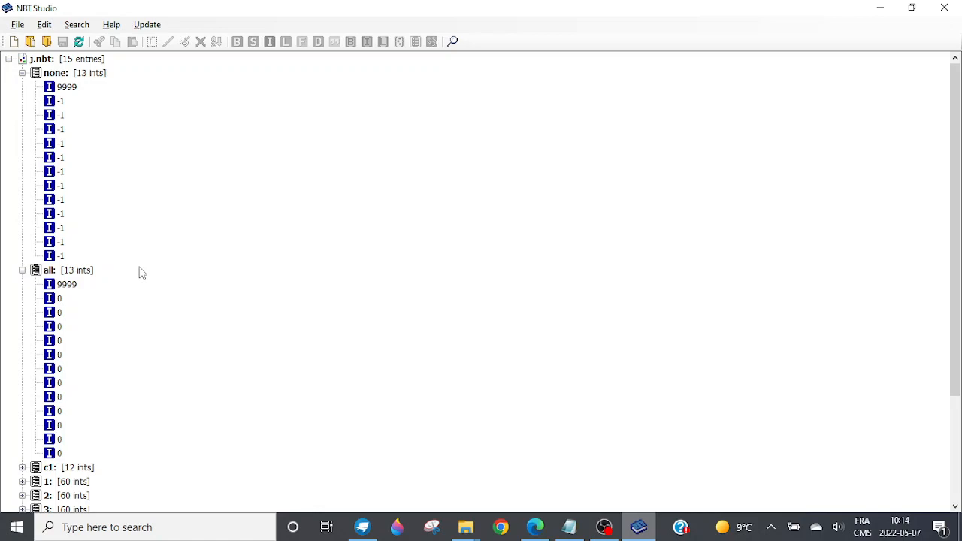
pyautogui.moveTo(317, 261)
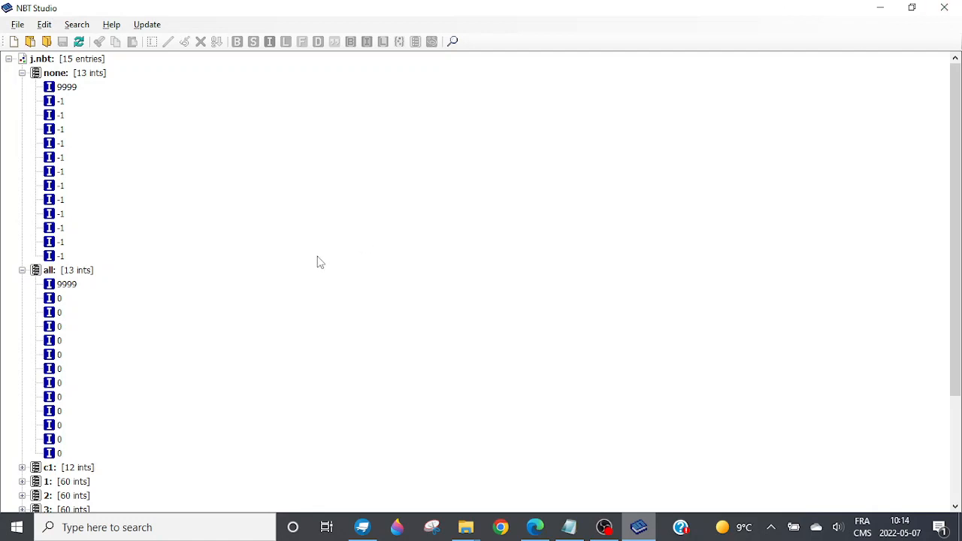
pyautogui.scroll(-3)
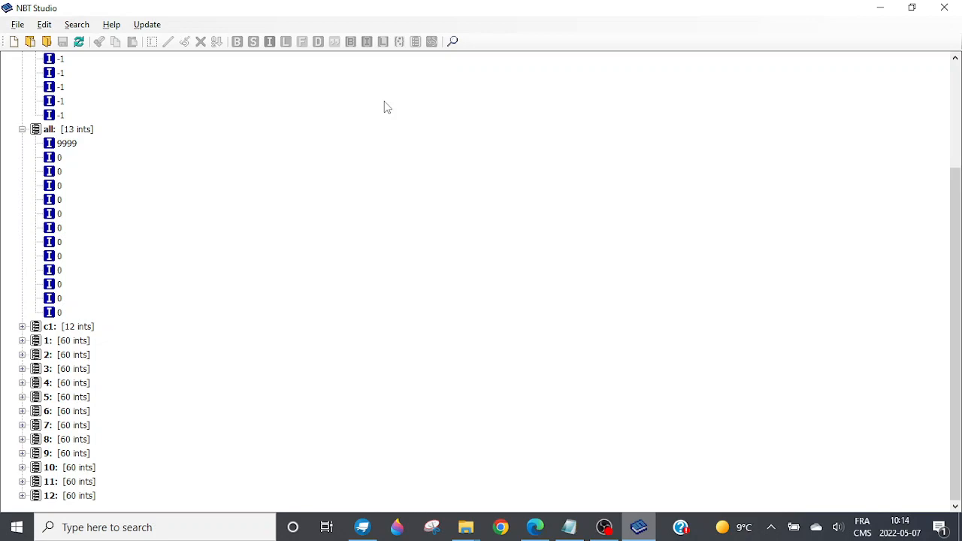
pyautogui.moveTo(943, 6)
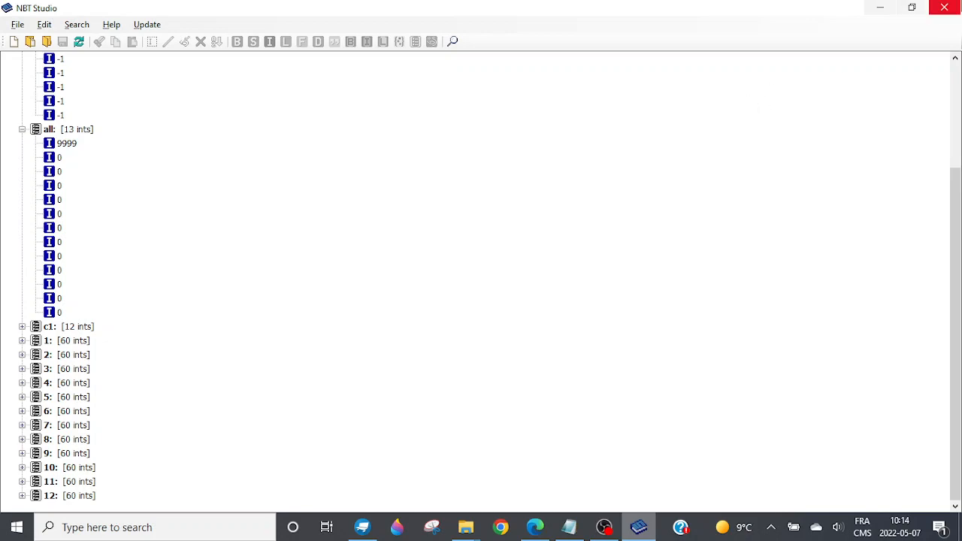
pyautogui.click(637, 526)
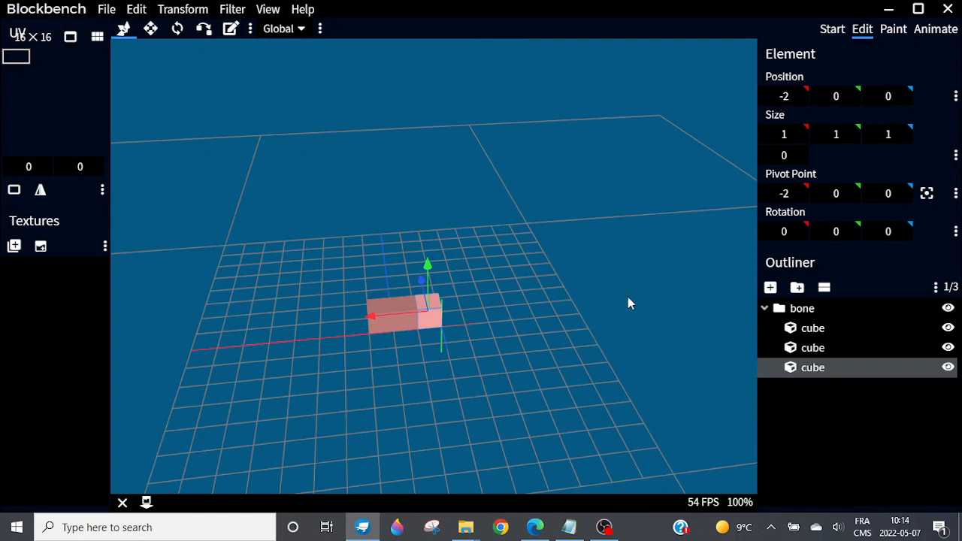
pyautogui.moveTo(555, 247)
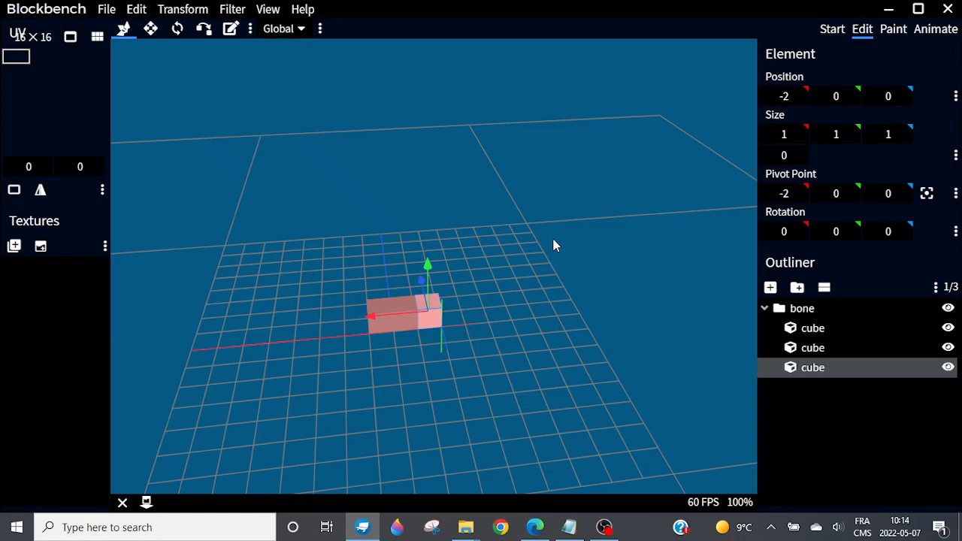
# Minimize Blockbench to reveal the desktop with the ARXflowers folder and XTARflowerarclup.json selected.
pyautogui.click(946, 9)
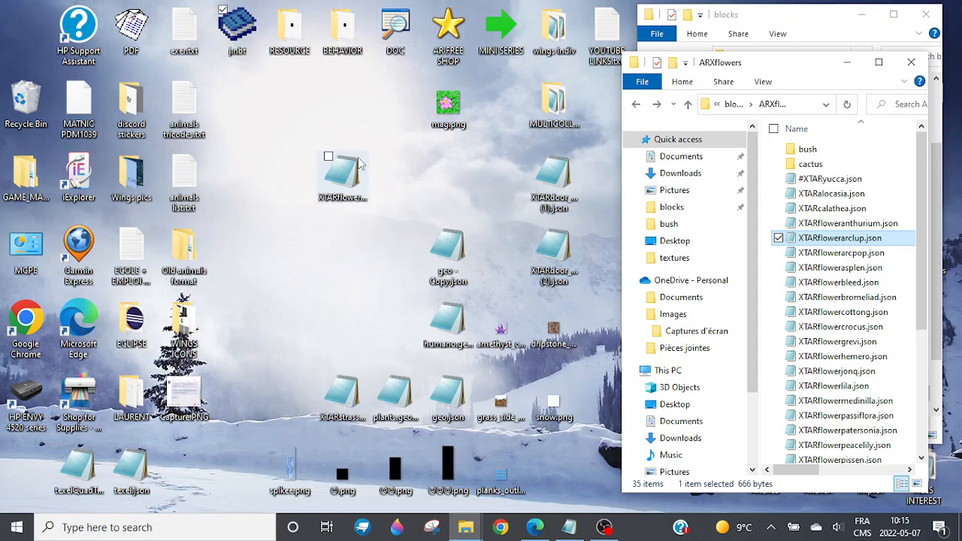
# Leave the ARXflowers folder and bring OBS Studio's window to the front.
pyautogui.click(293, 135)
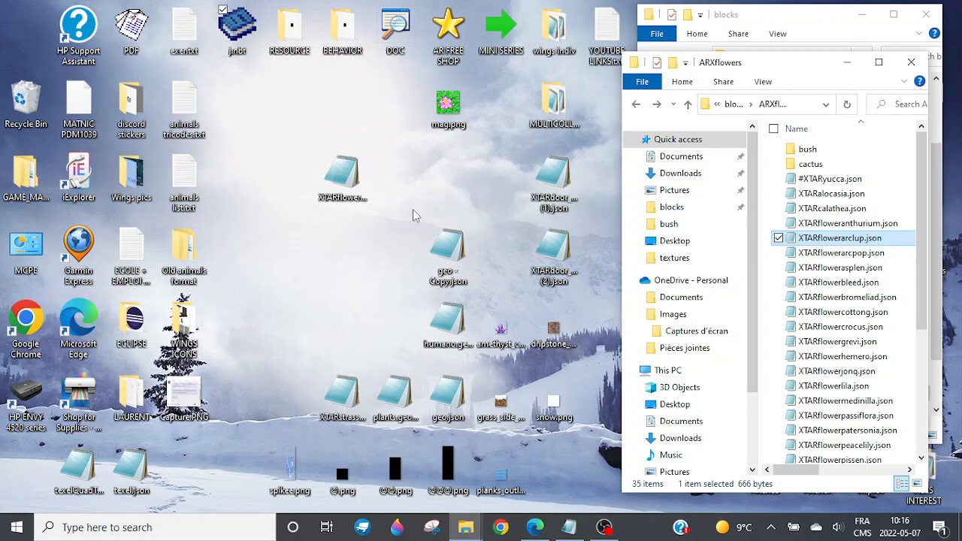
pyautogui.moveTo(324, 78)
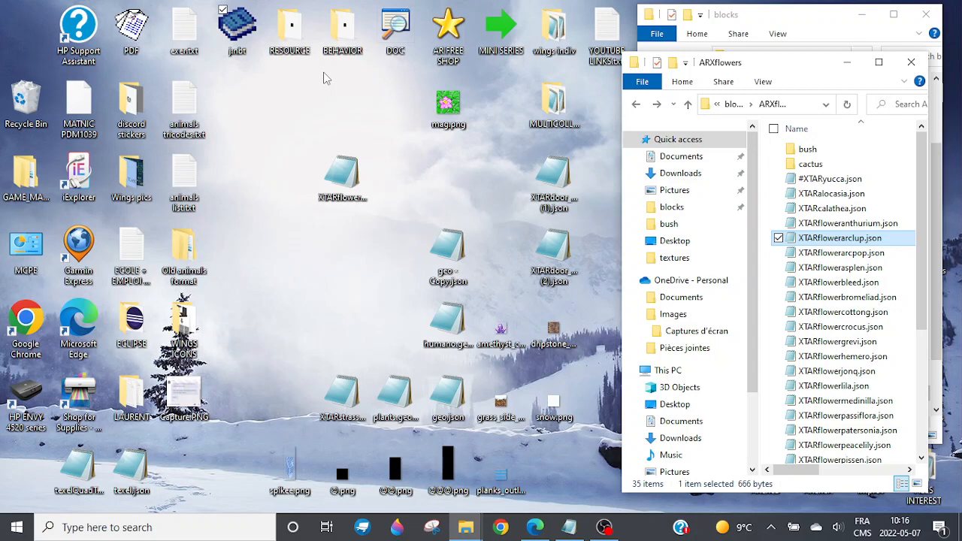
pyautogui.moveTo(393, 129)
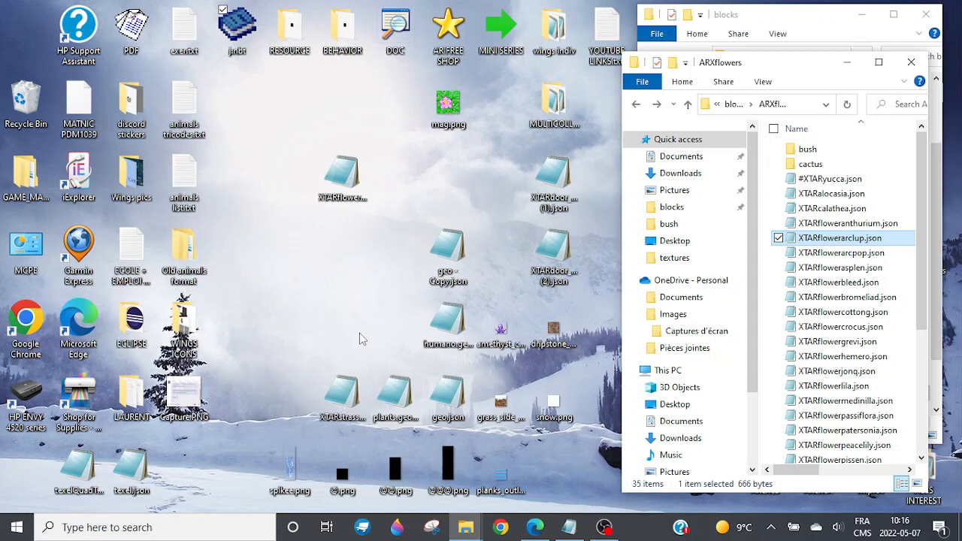
pyautogui.moveTo(313, 274)
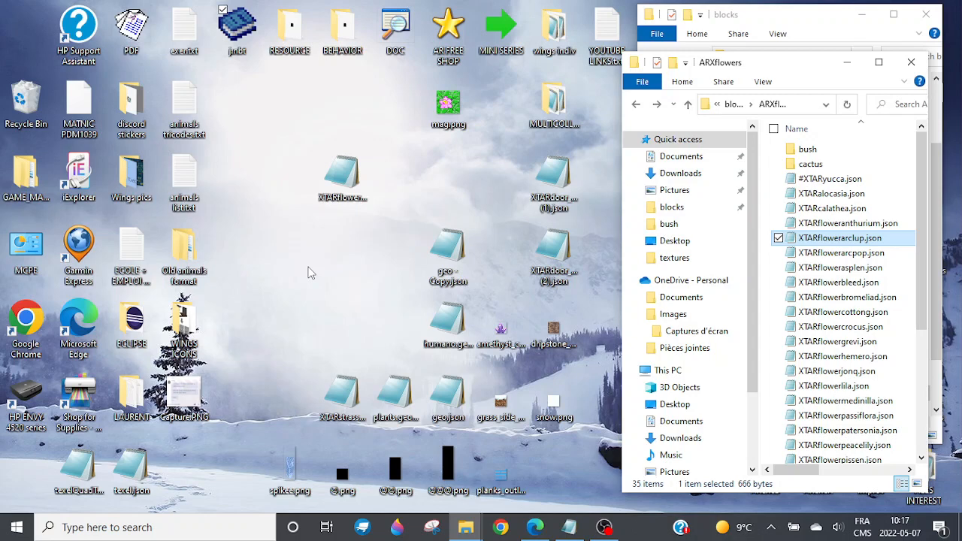
pyautogui.moveTo(347, 231)
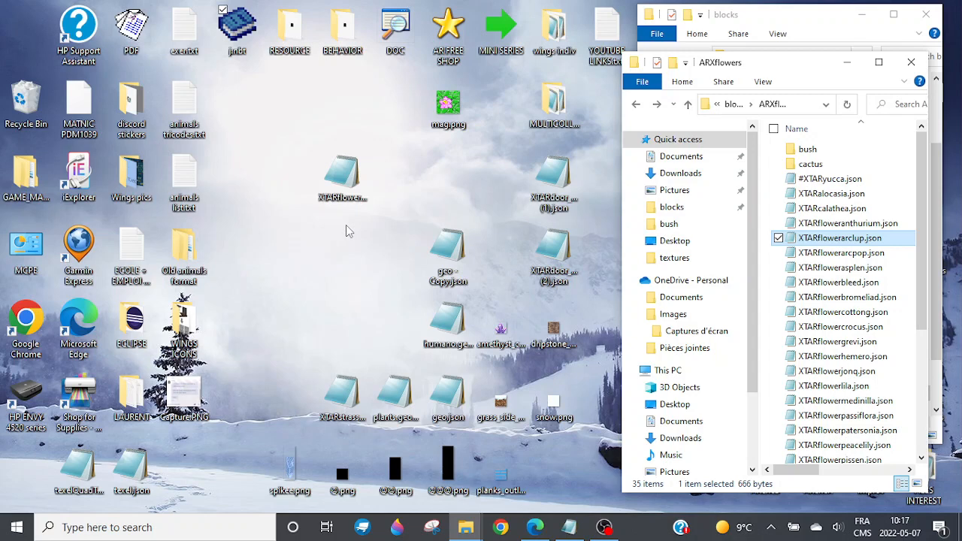
pyautogui.moveTo(257, 315)
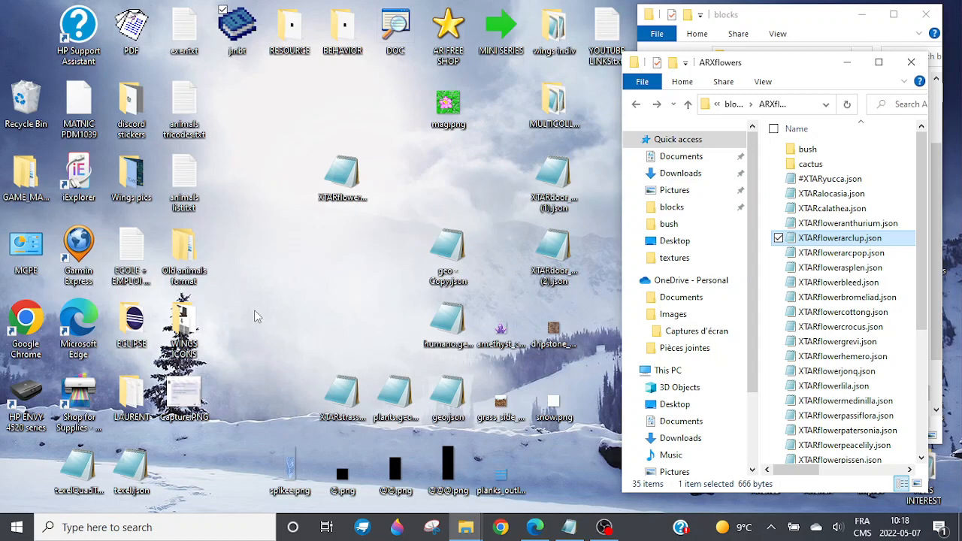
pyautogui.moveTo(361, 291)
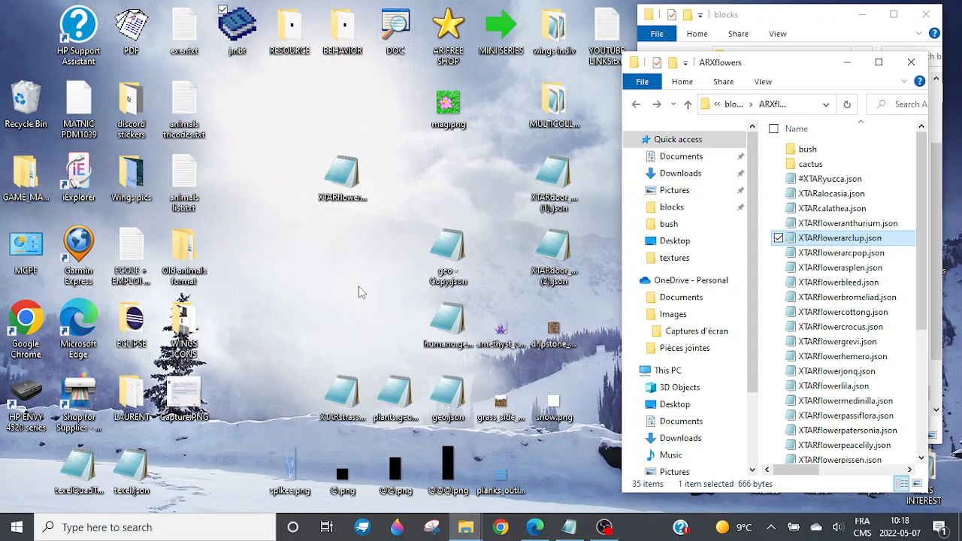
pyautogui.moveTo(376, 296)
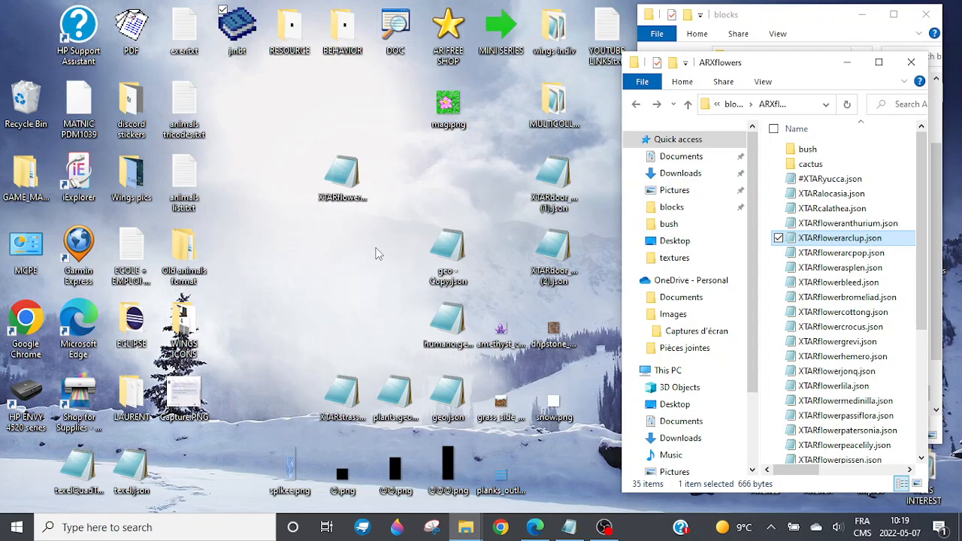
pyautogui.moveTo(409, 187)
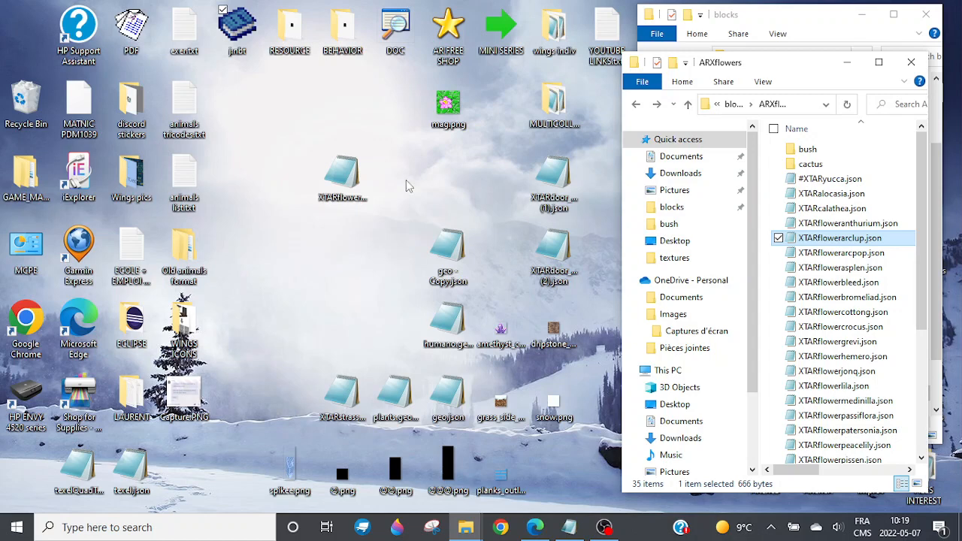
pyautogui.moveTo(406, 143)
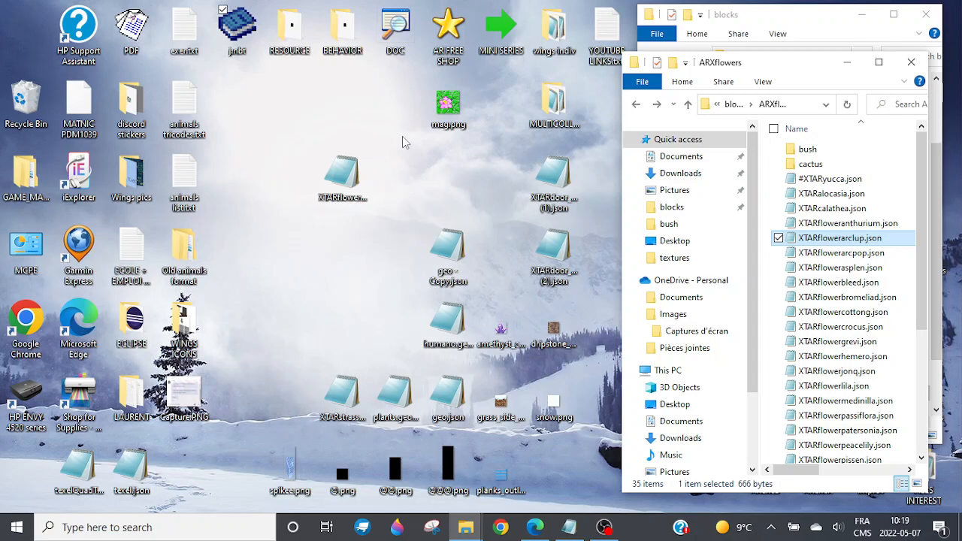
pyautogui.moveTo(432, 155)
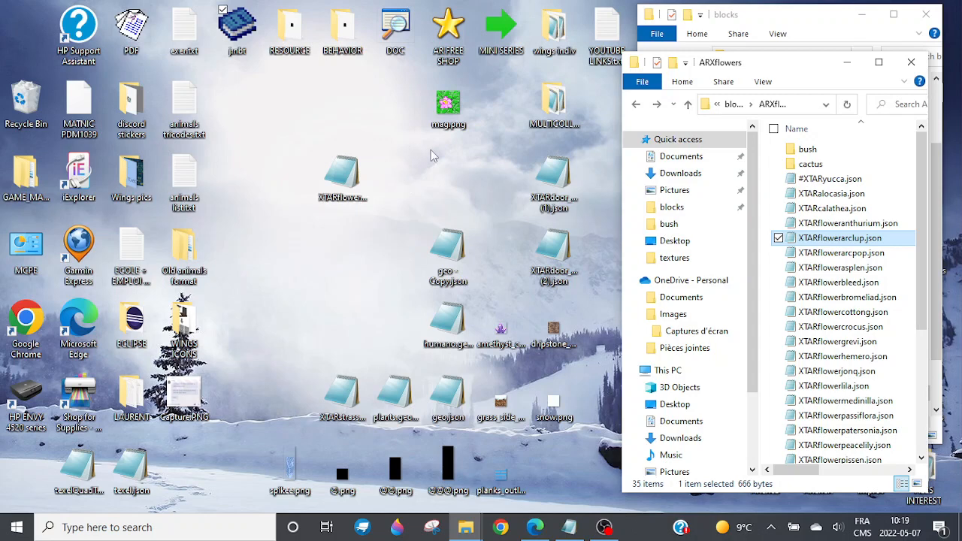
pyautogui.moveTo(511, 152)
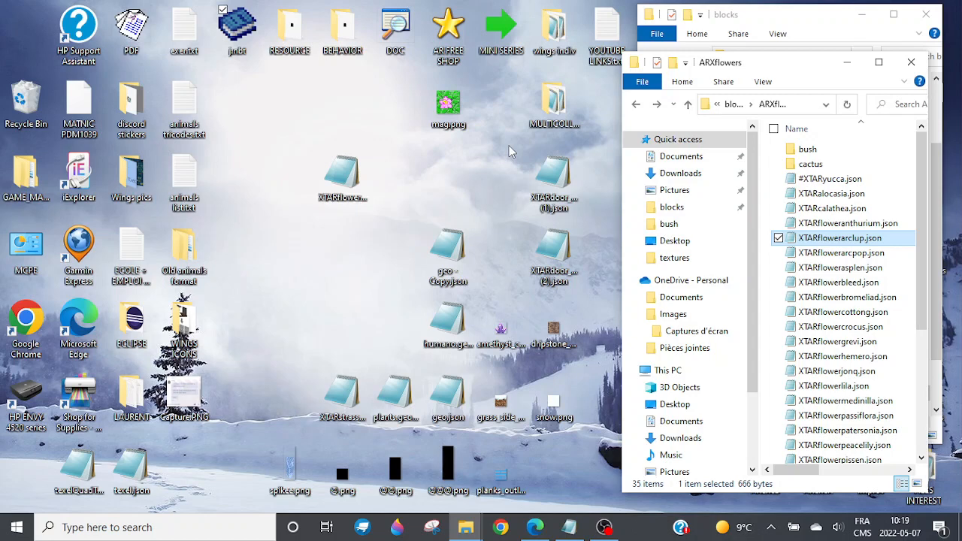
pyautogui.moveTo(503, 144)
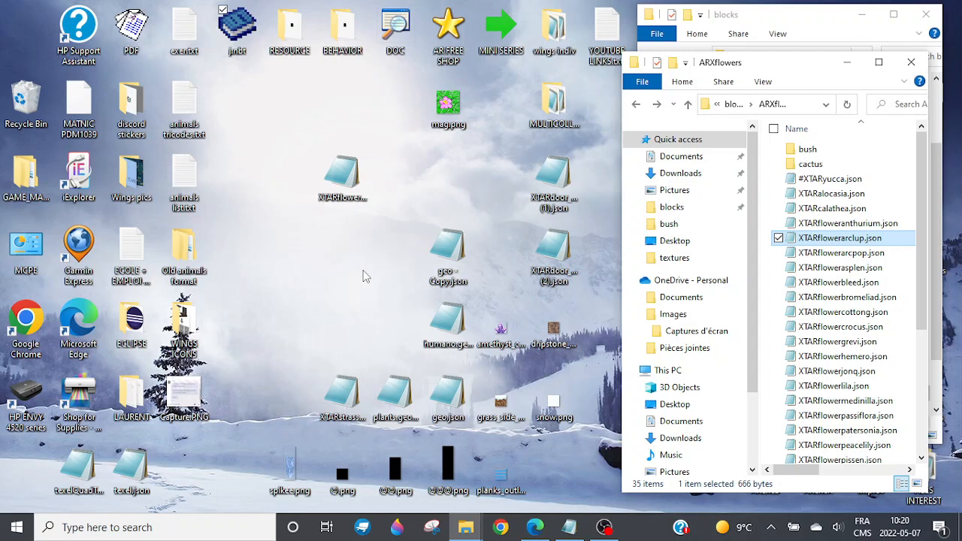
pyautogui.moveTo(466, 199)
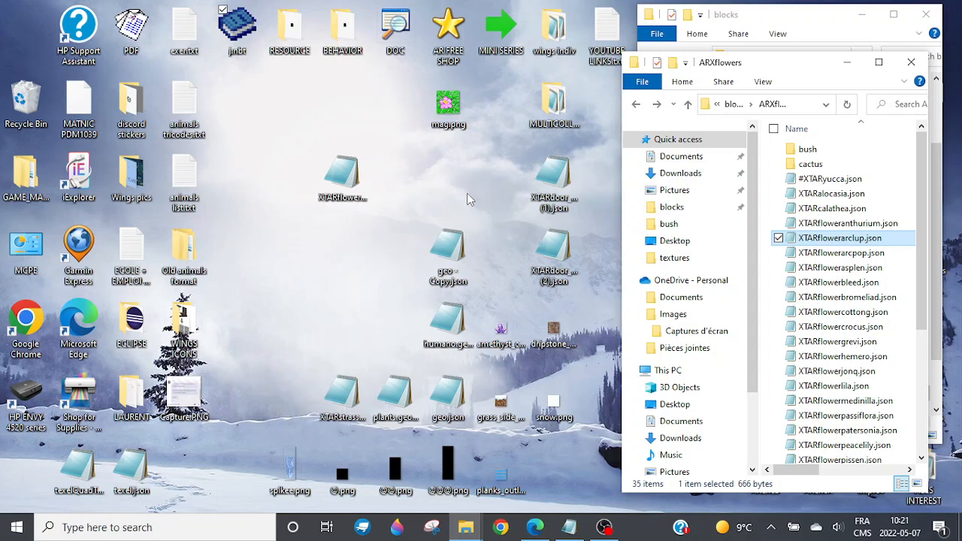
pyautogui.moveTo(490, 231)
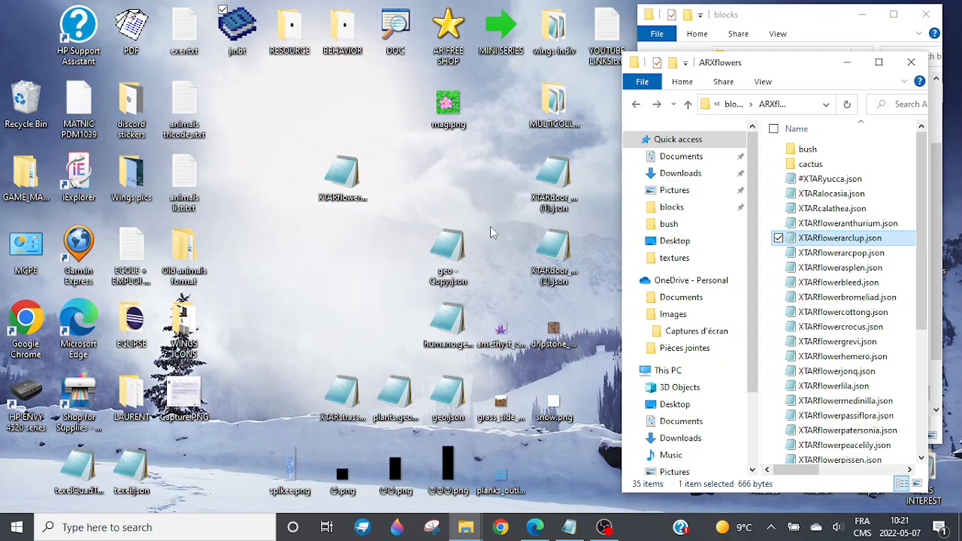
pyautogui.moveTo(168, 240)
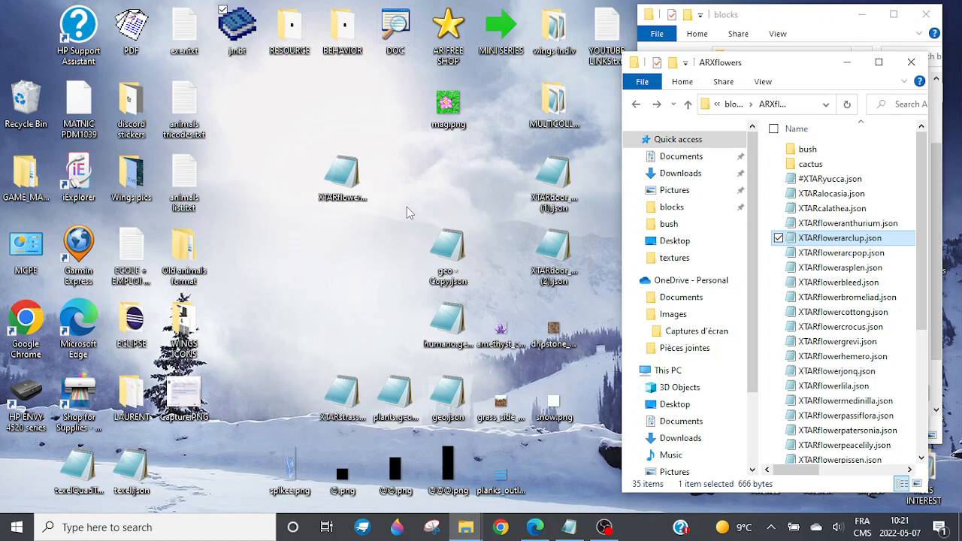
pyautogui.moveTo(457, 287)
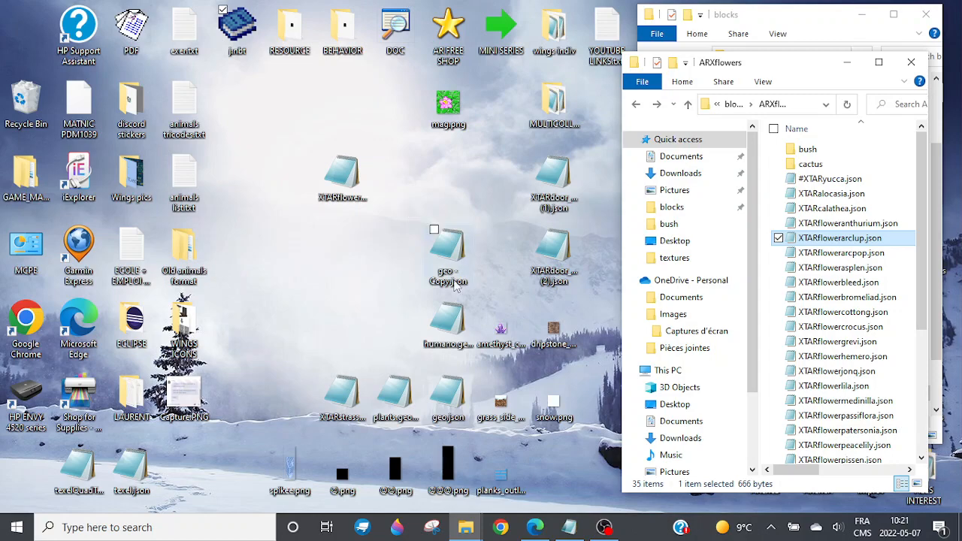
pyautogui.click(604, 526)
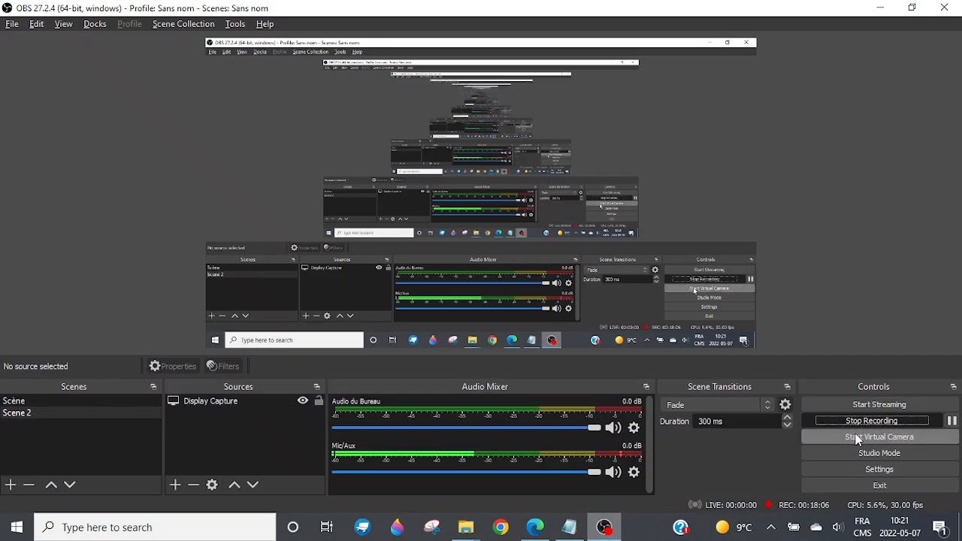